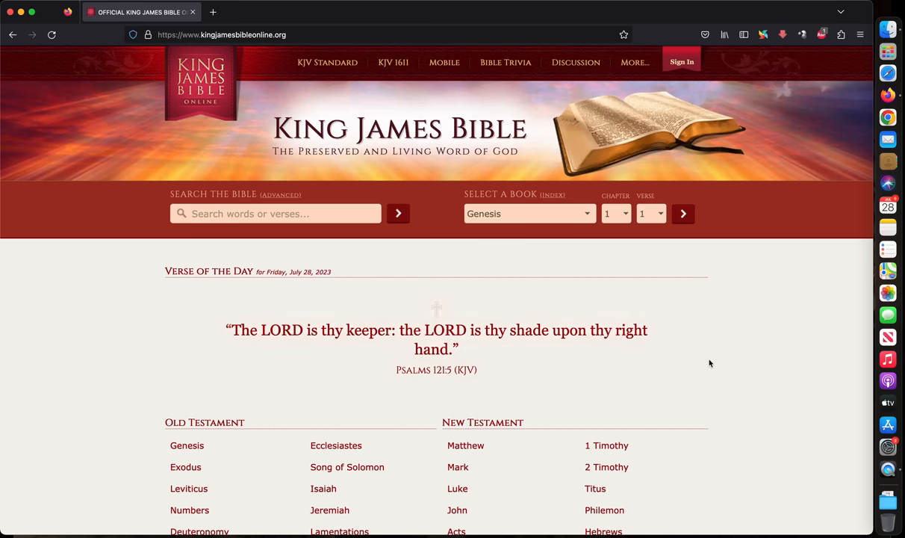
mouse_move(552, 319)
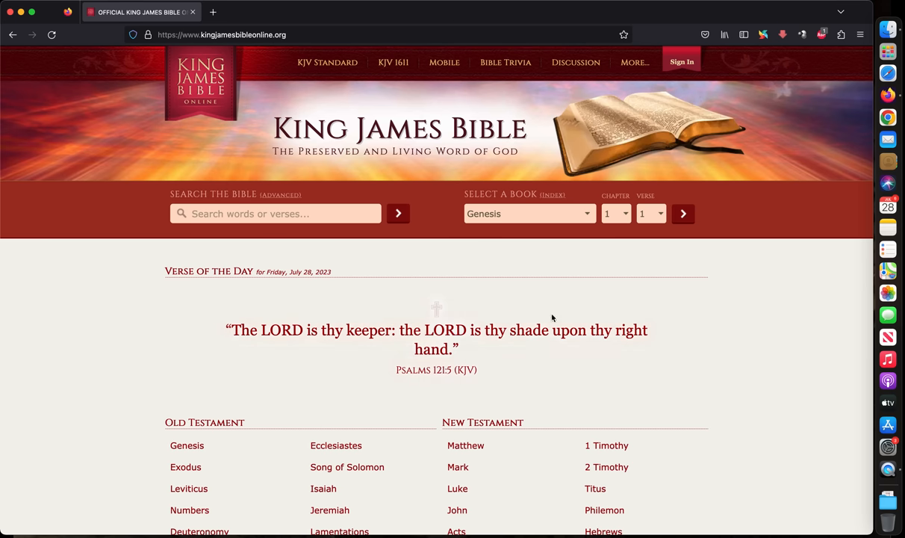
Search the Bible for 'agreed' and open Amos 3:3 from the 8 results
text(agr)
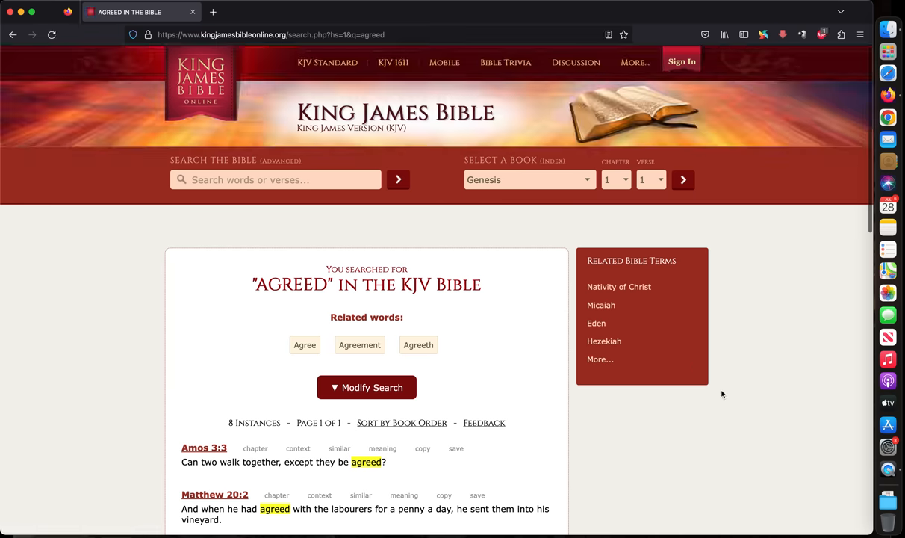
scroll(down, 3)
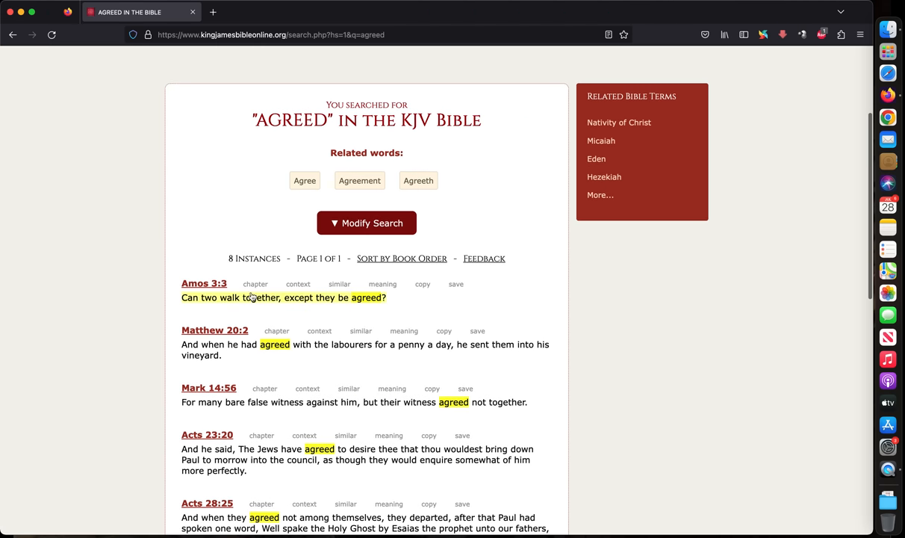
click(204, 283)
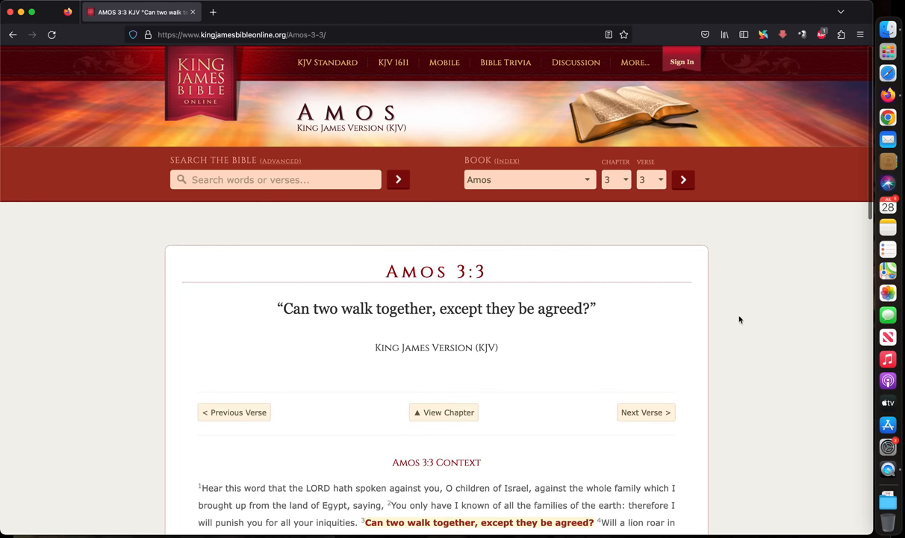
drag(313, 308, 373, 308)
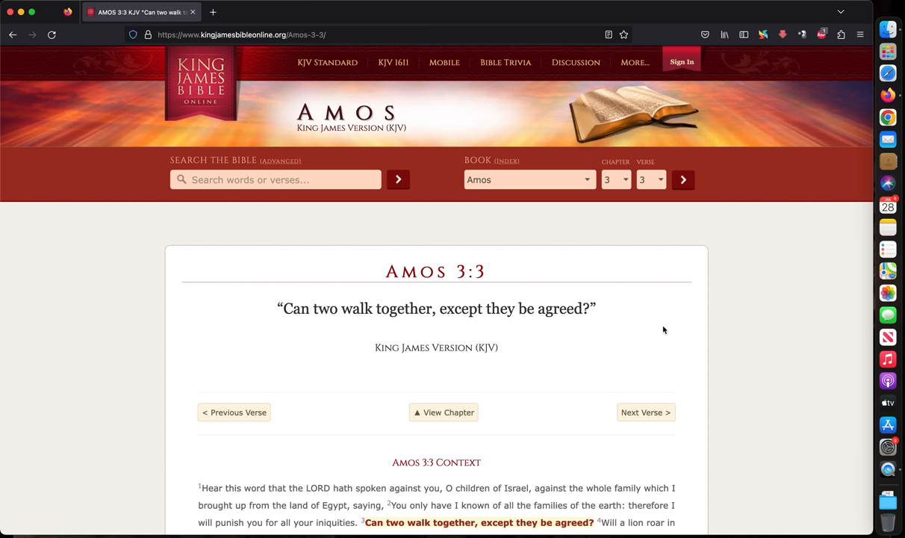
mouse_move(323, 200)
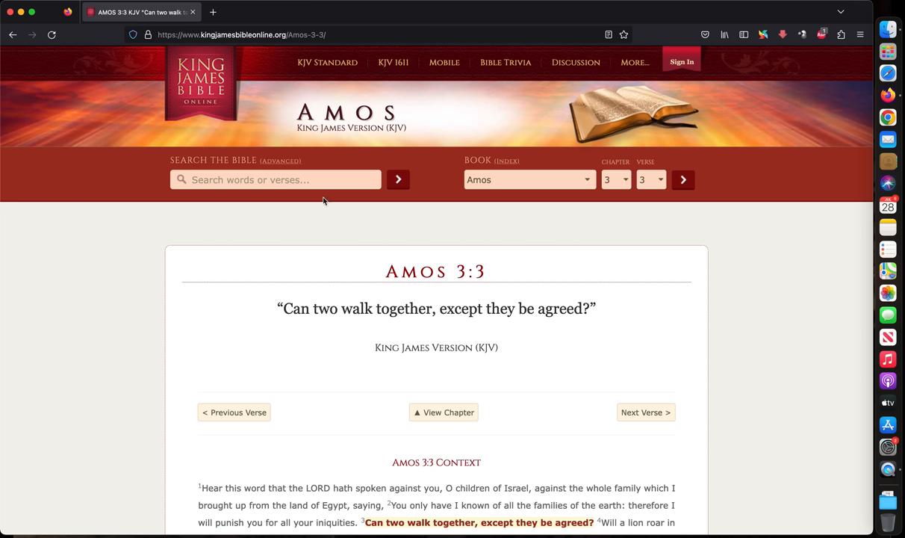
Go to Romans 16 and scroll down through verse 17 toward verse 27
text(roman)
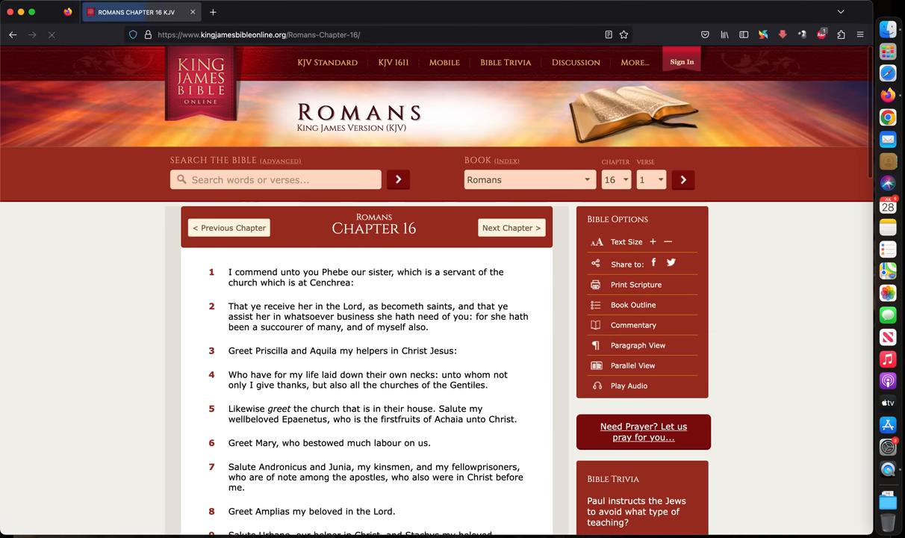
scroll(down, 3)
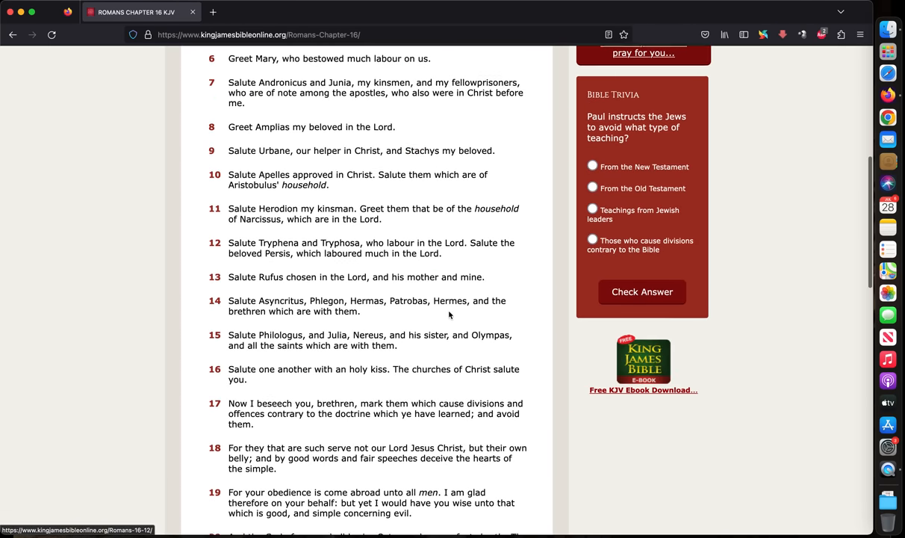
scroll(down, 3)
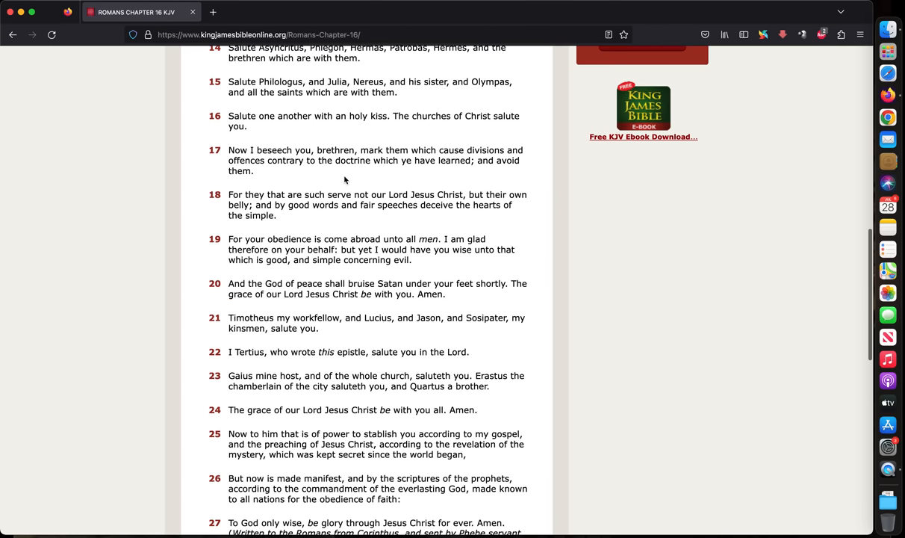
mouse_move(336, 155)
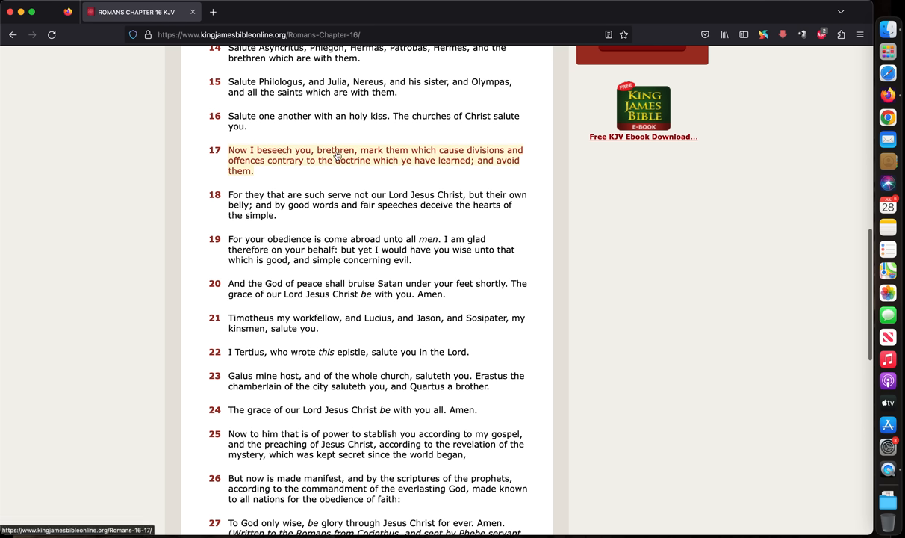
mouse_move(480, 154)
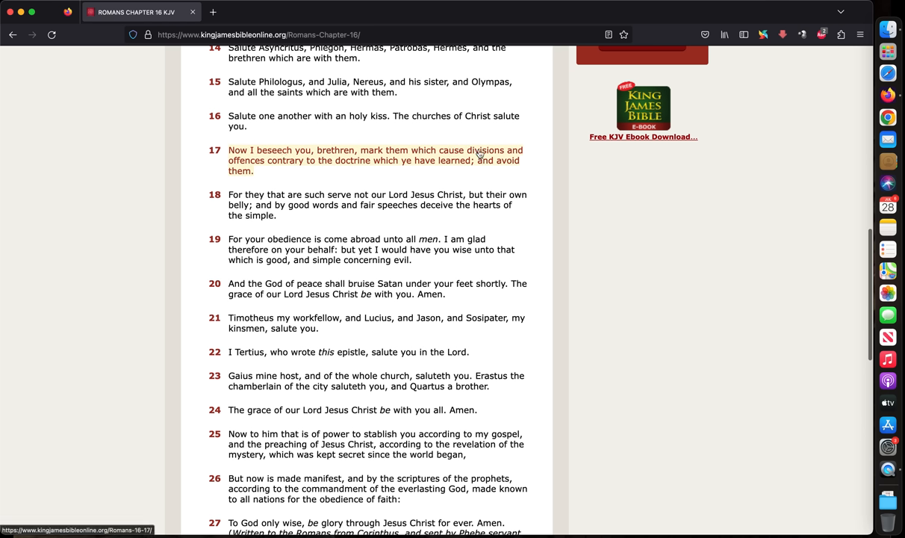
mouse_move(340, 167)
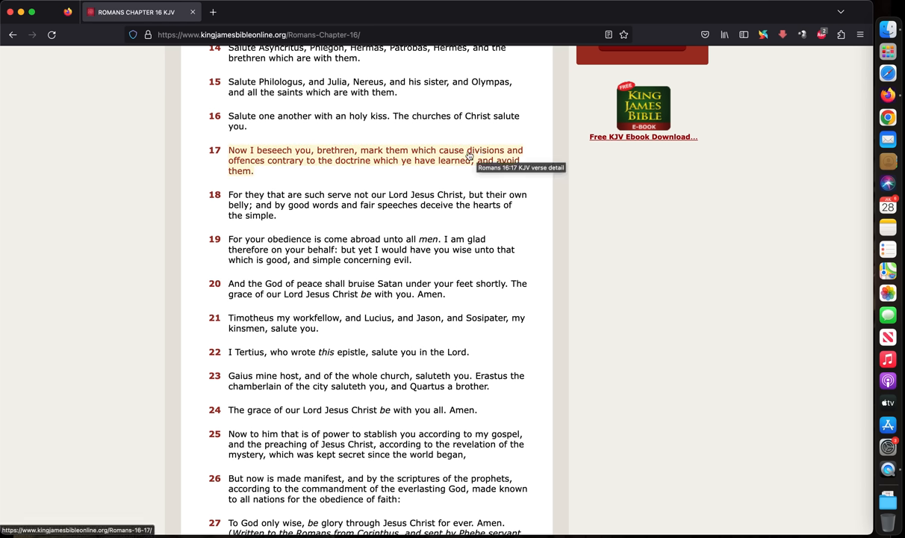
mouse_move(541, 168)
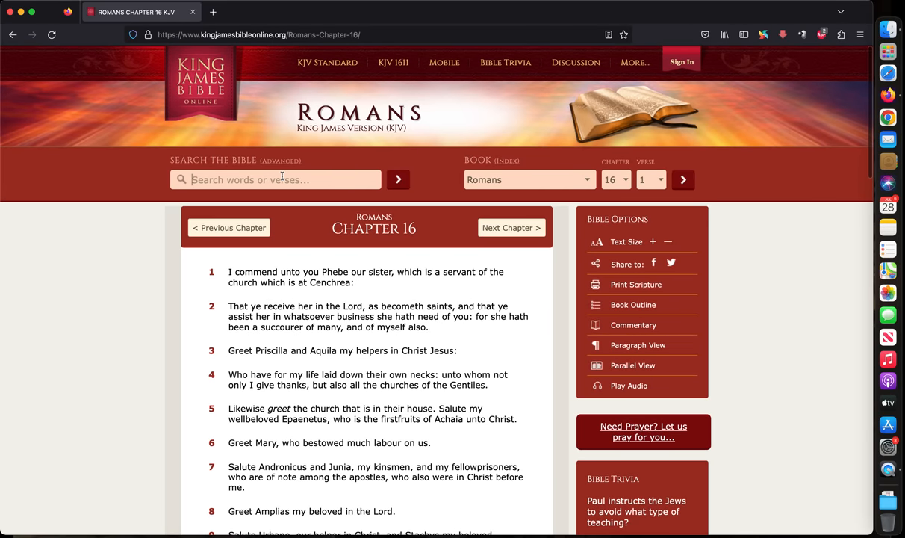
Go to Matthew 23 and scroll through verses 14–24, reaching verse 30
text(matthew)
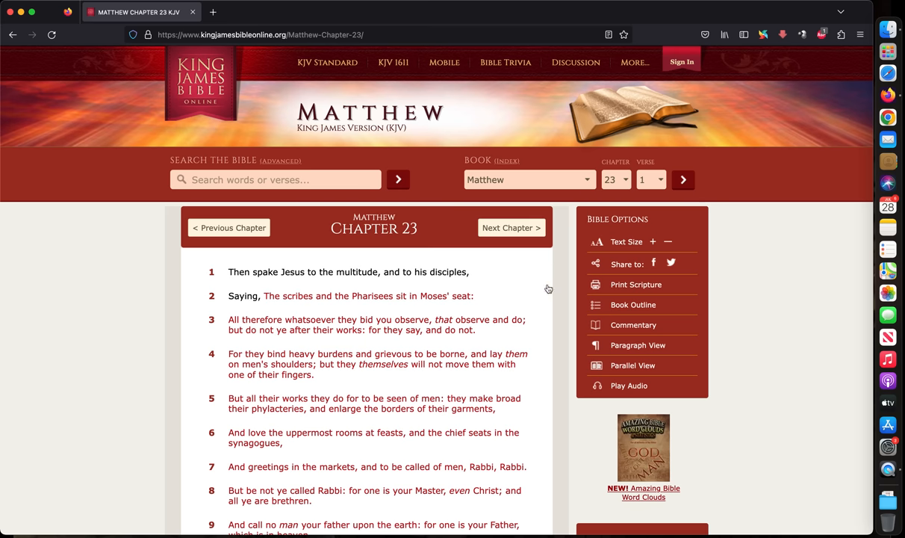
scroll(down, 3)
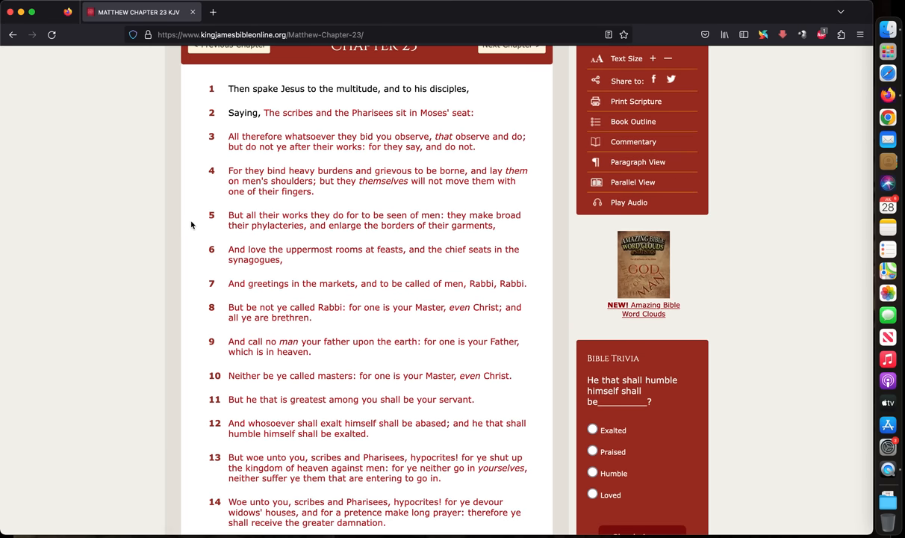
scroll(down, 3)
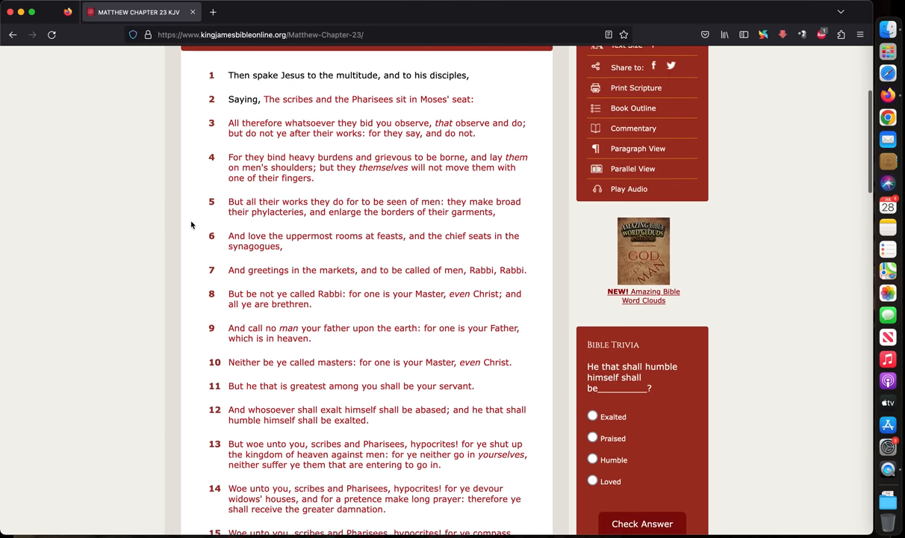
scroll(down, 3)
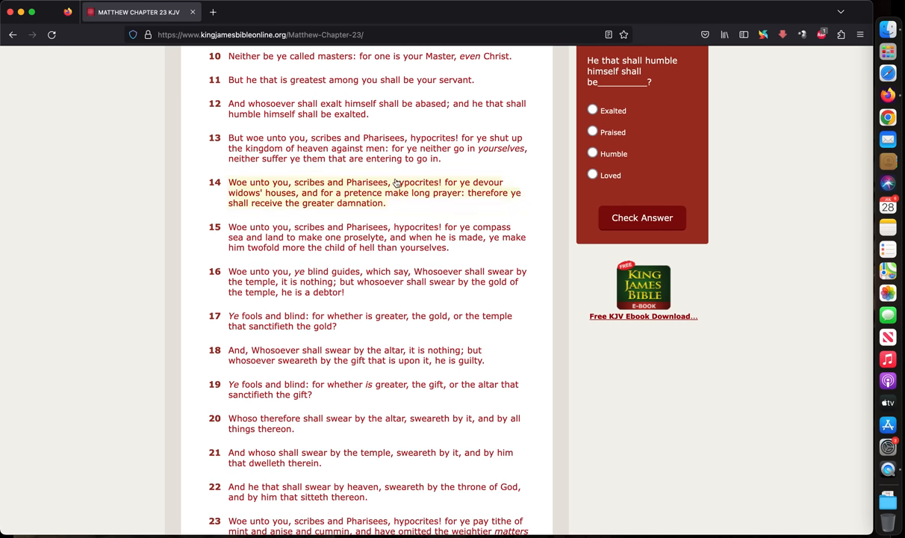
mouse_move(418, 185)
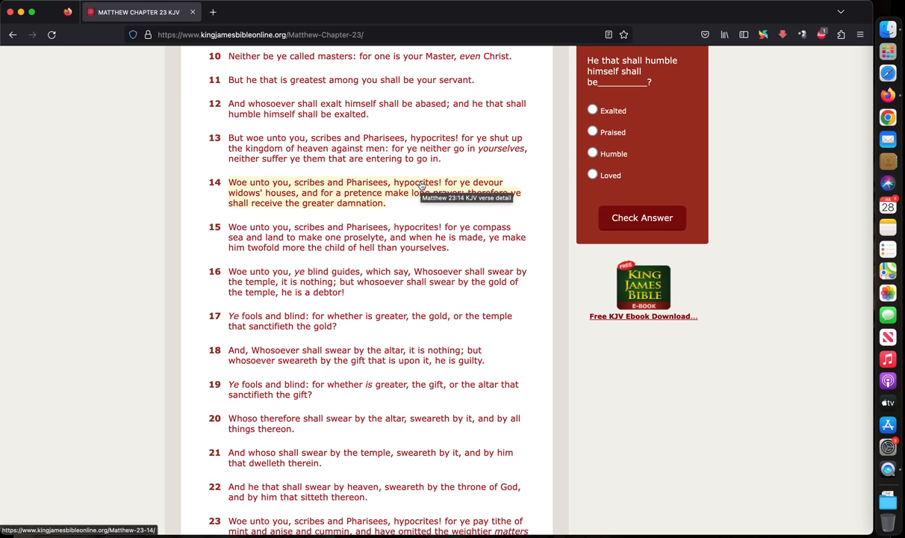
mouse_move(269, 252)
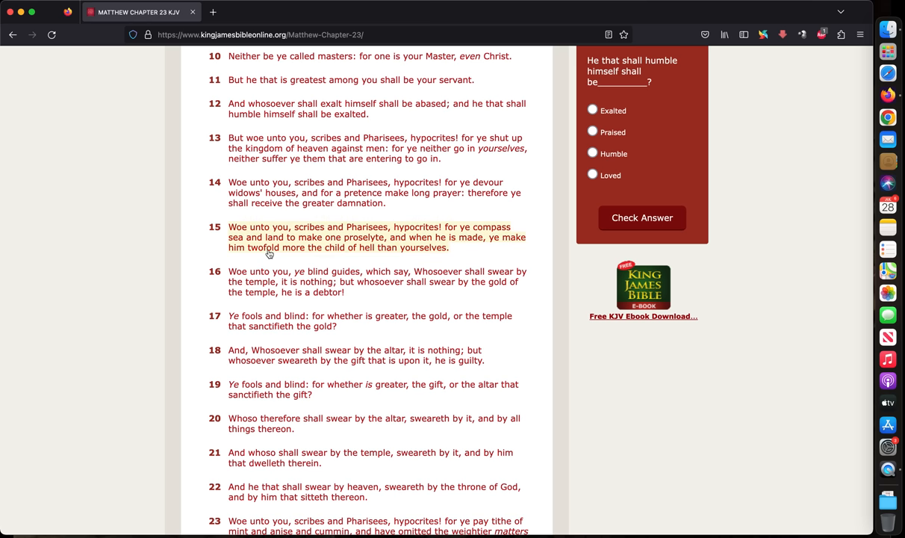
mouse_move(270, 252)
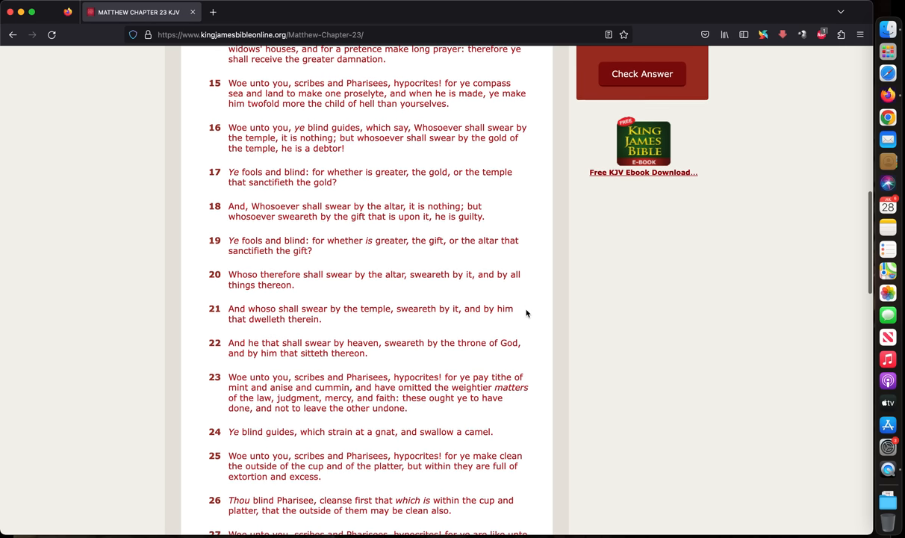
scroll(down, 3)
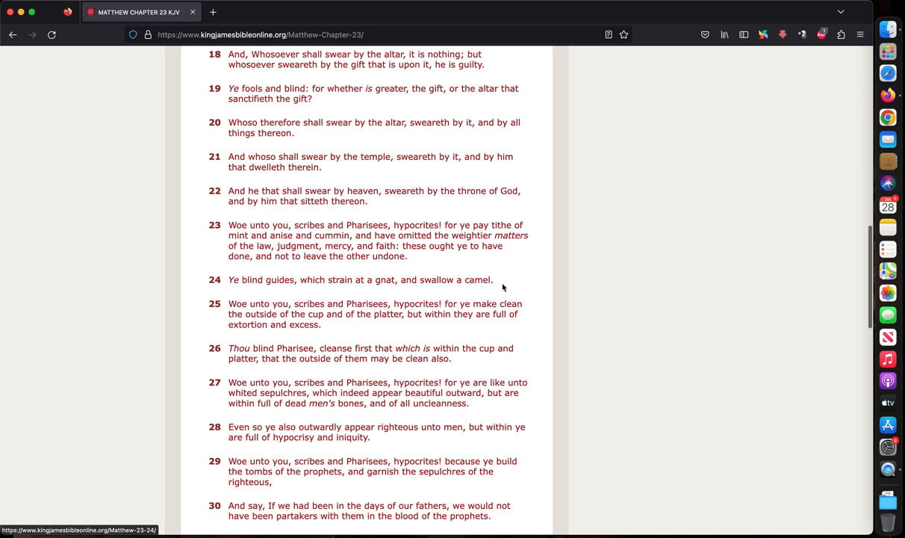
mouse_move(537, 278)
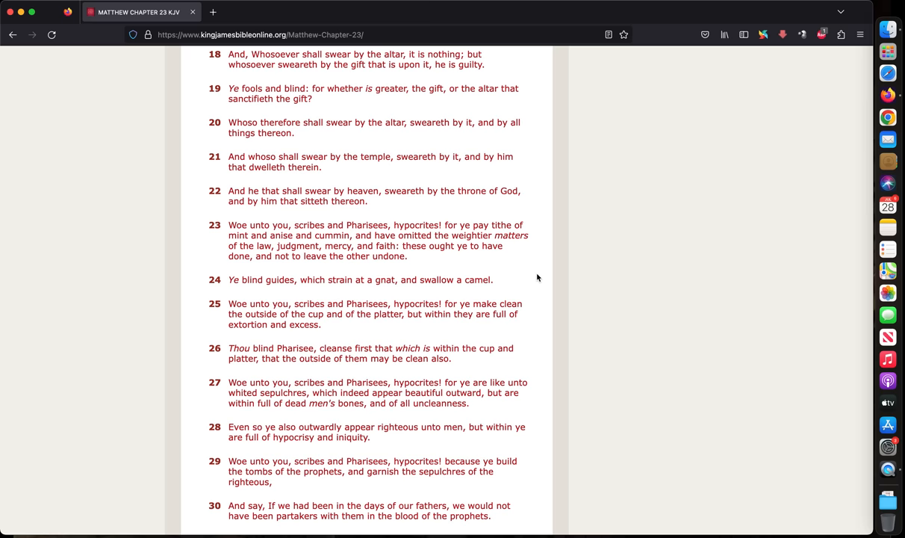
scroll(up, 3)
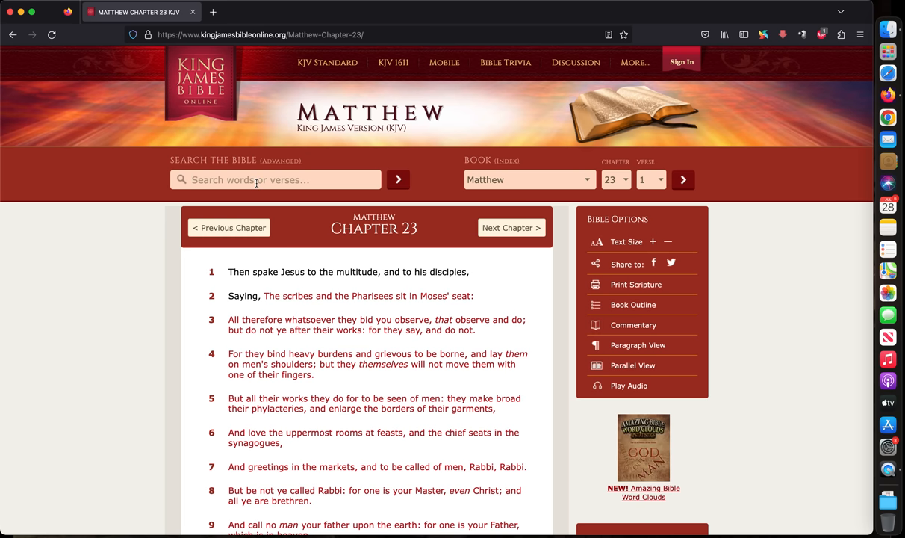
Search the Bible for 'ammon' and open Deuteronomy 2:19 from the results
text(ammon)
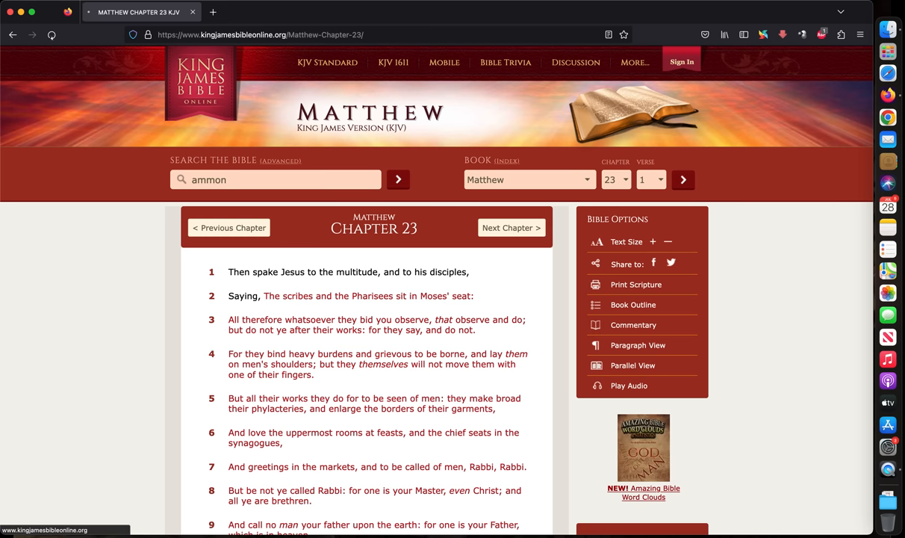
click(398, 179)
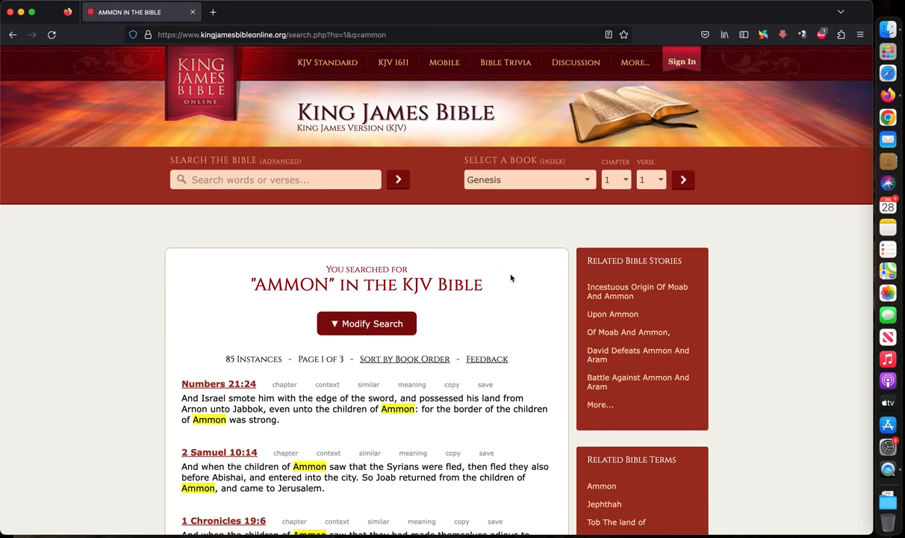
scroll(down, 3)
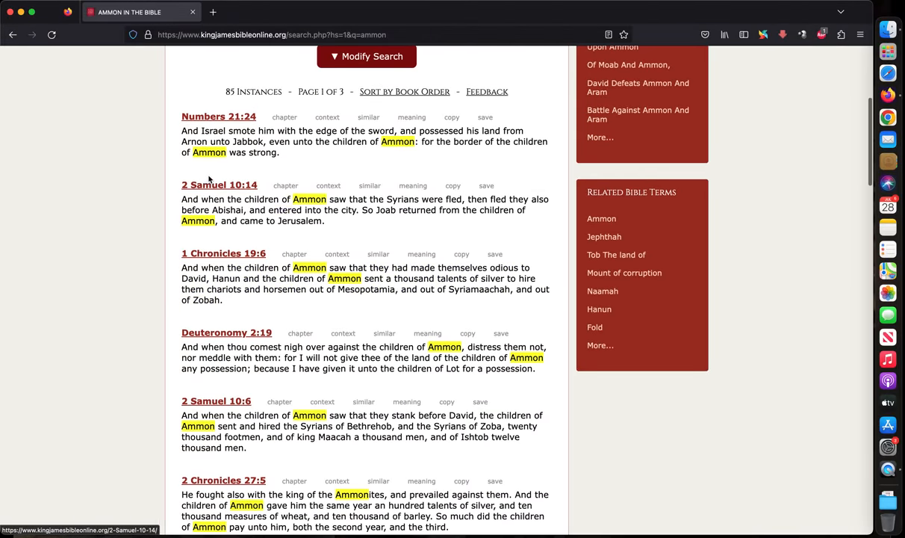
scroll(down, 3)
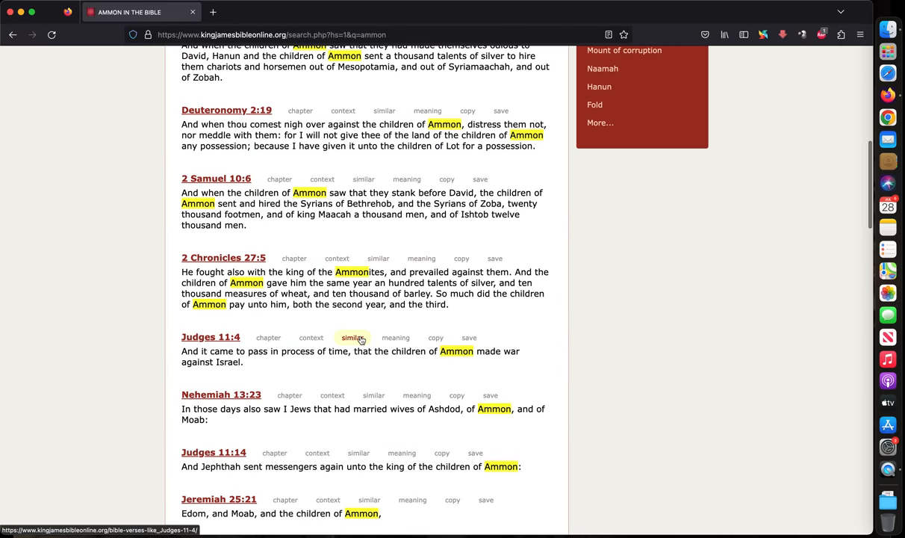
scroll(down, 3)
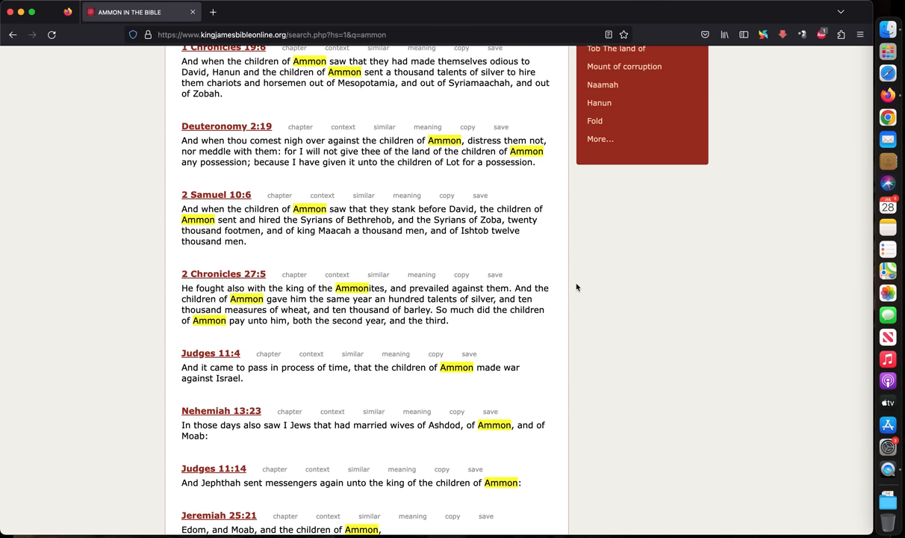
click(227, 126)
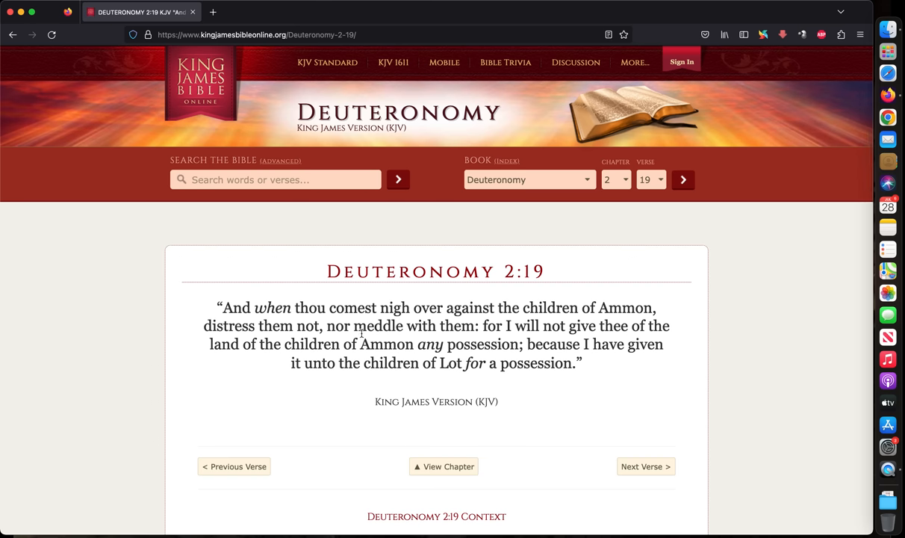
mouse_move(588, 312)
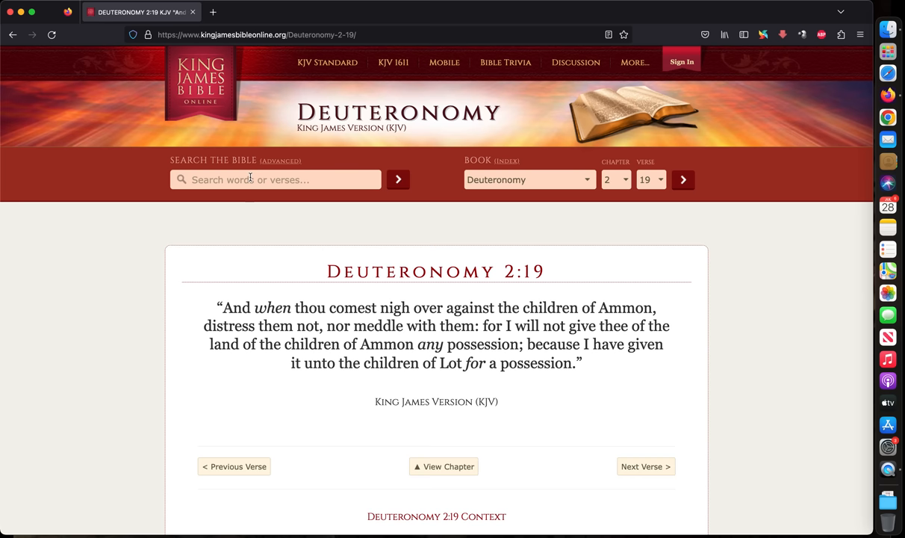
Search for 'ammonite' and scroll through its 9 matching verses
text(am)
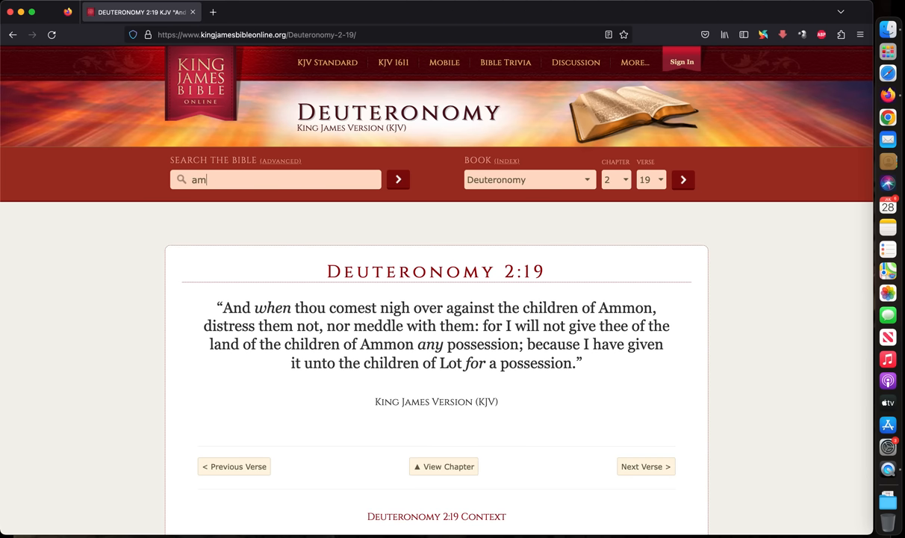
click(397, 180)
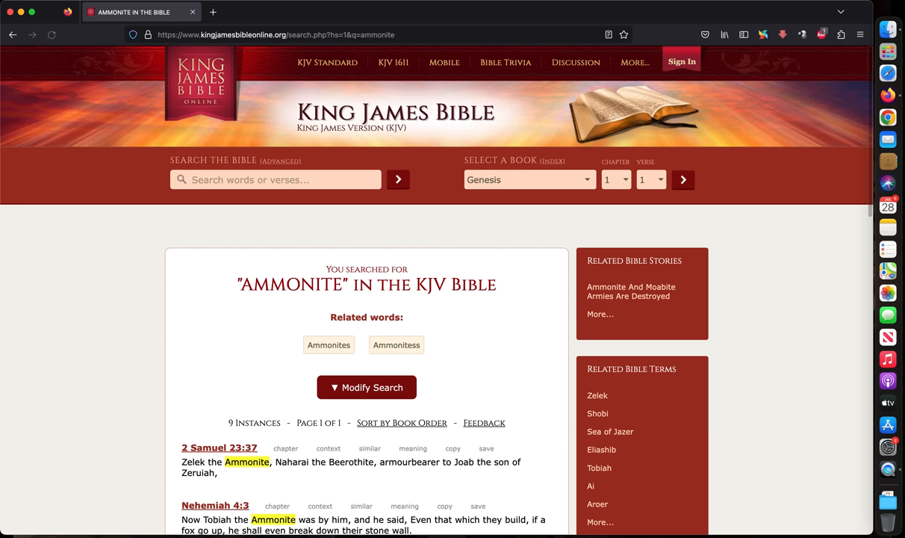
scroll(down, 3)
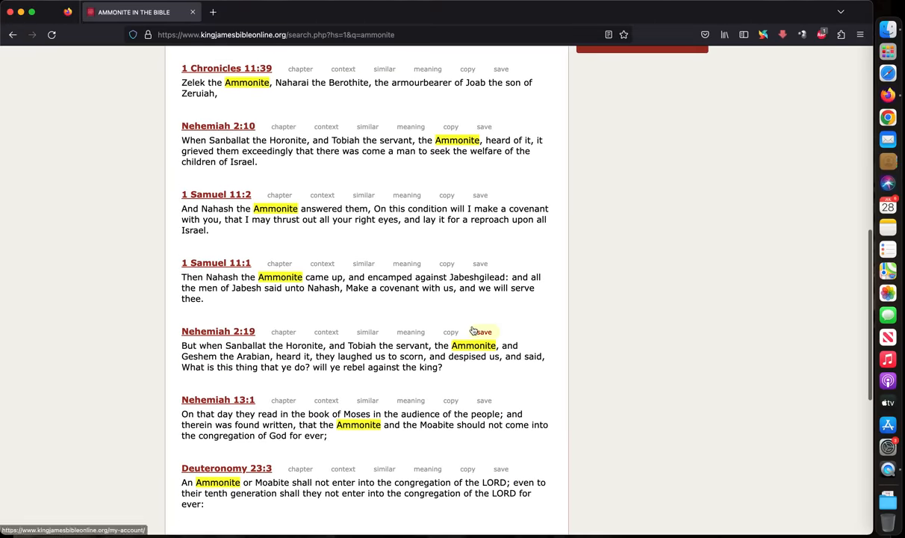
Open Deuteronomy 23:3 from the results and highlight the word Moabite
scroll(down, 3)
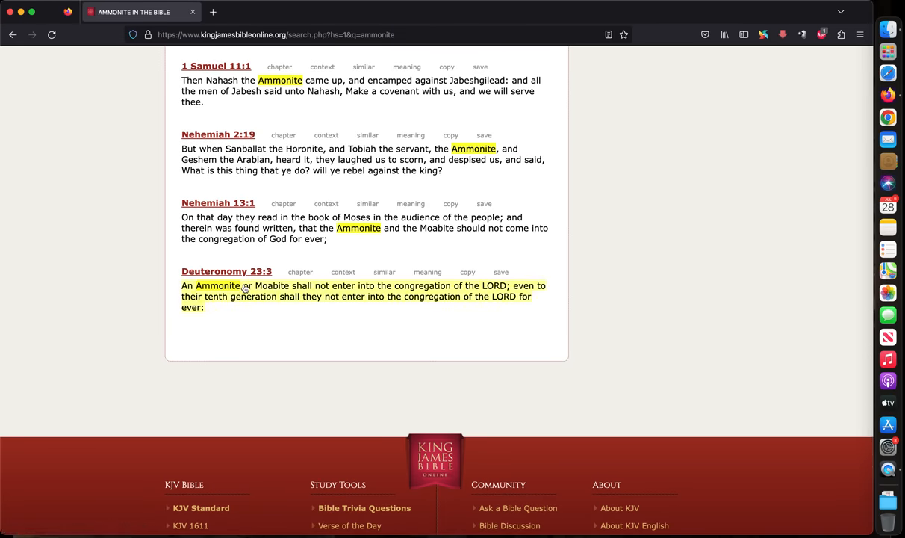
click(227, 271)
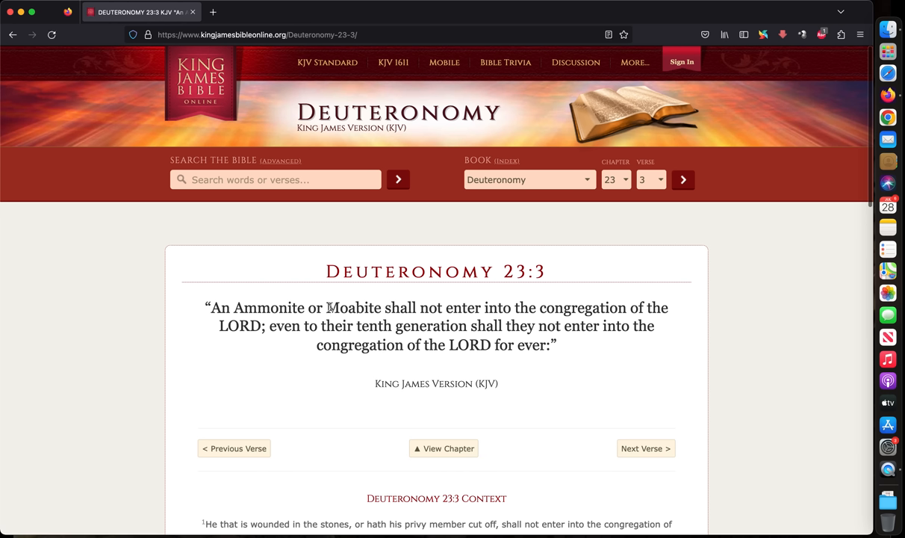
double_click(353, 307)
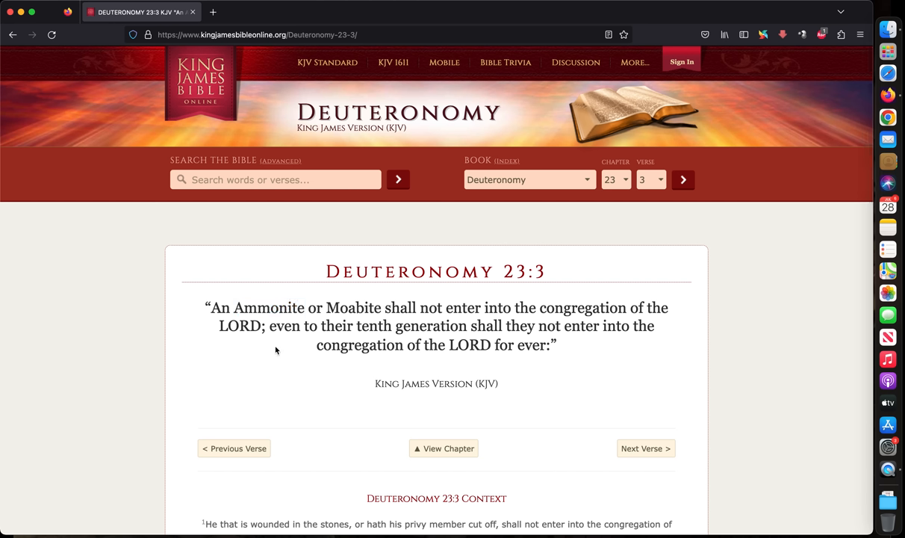
mouse_move(273, 302)
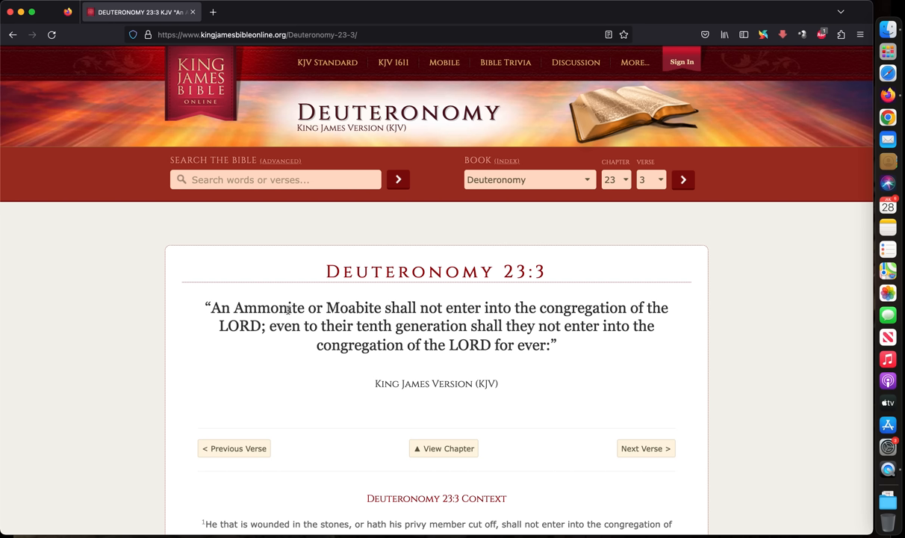
mouse_move(275, 360)
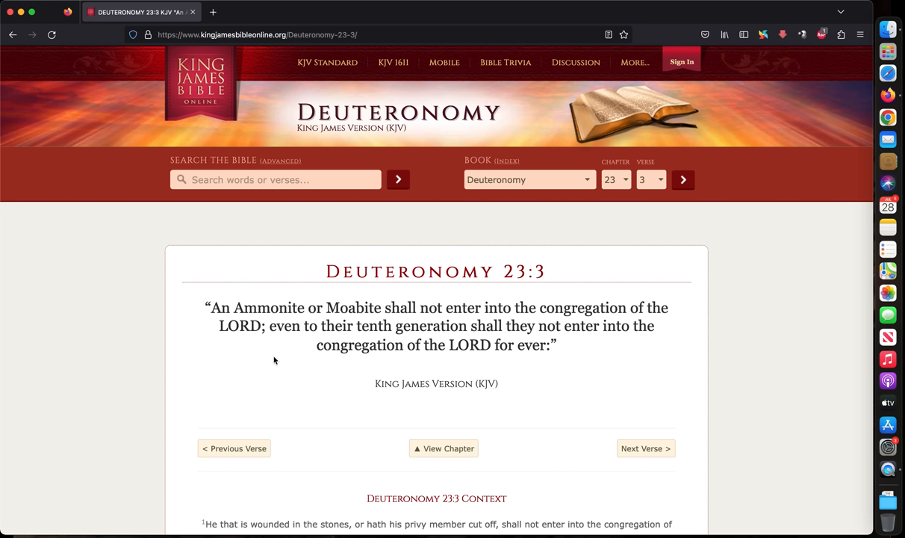
mouse_move(274, 307)
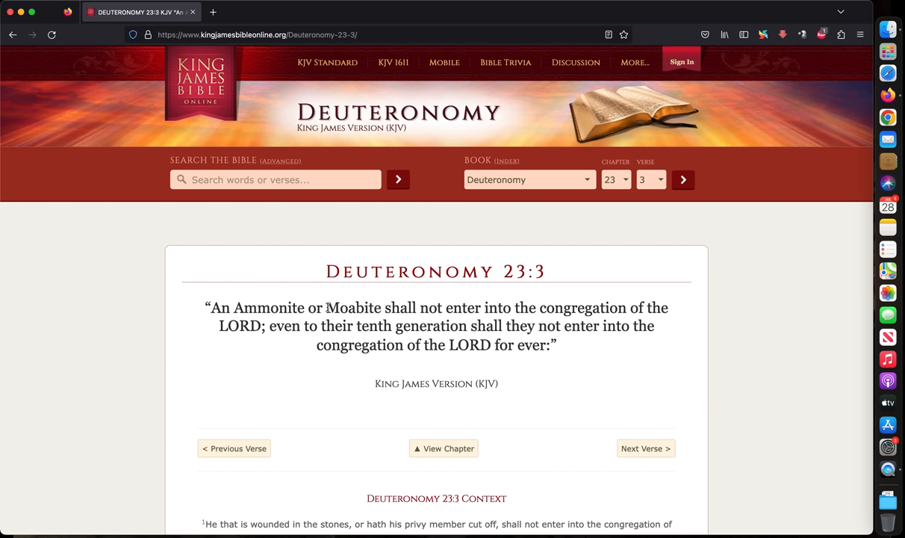
double_click(352, 307)
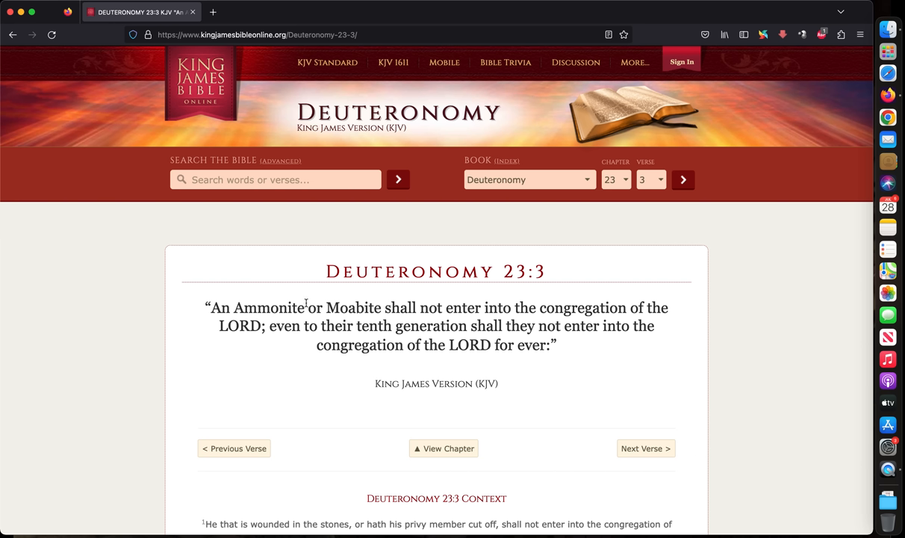
mouse_move(321, 316)
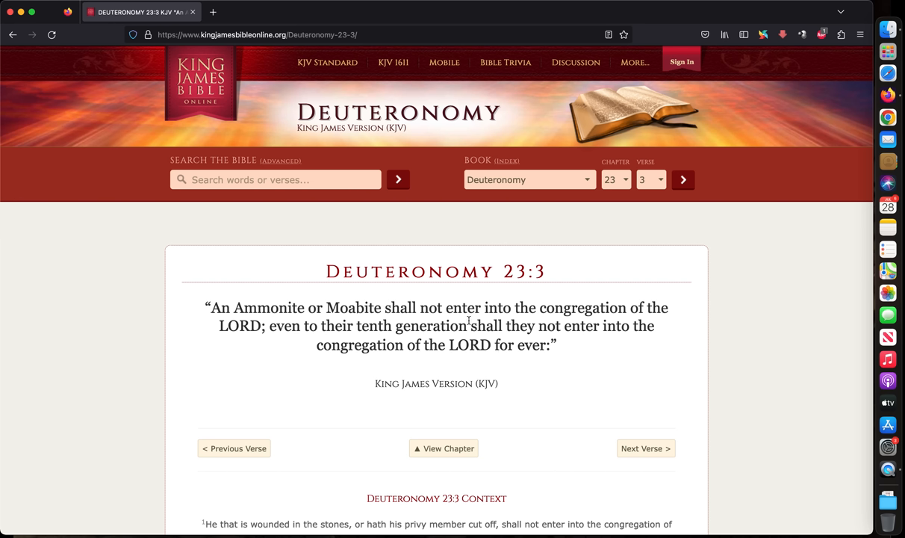
mouse_move(271, 333)
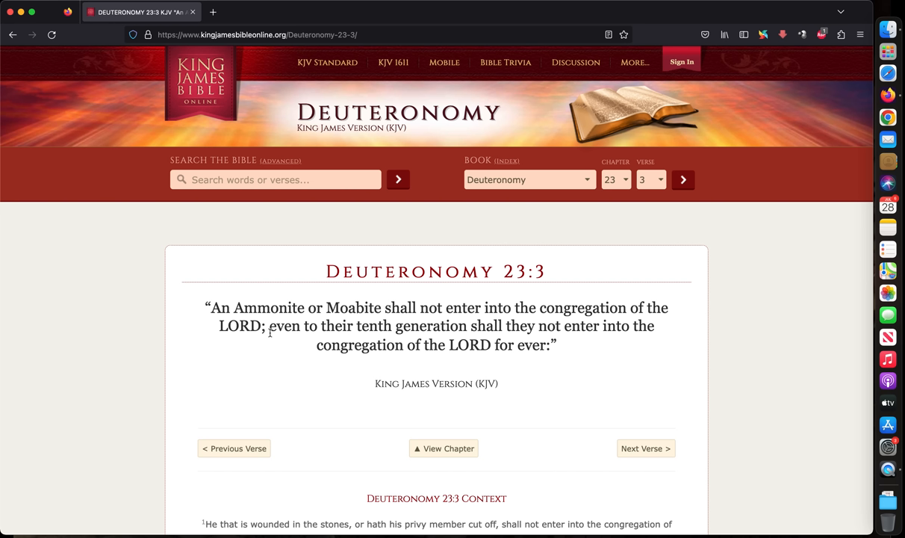
mouse_move(248, 339)
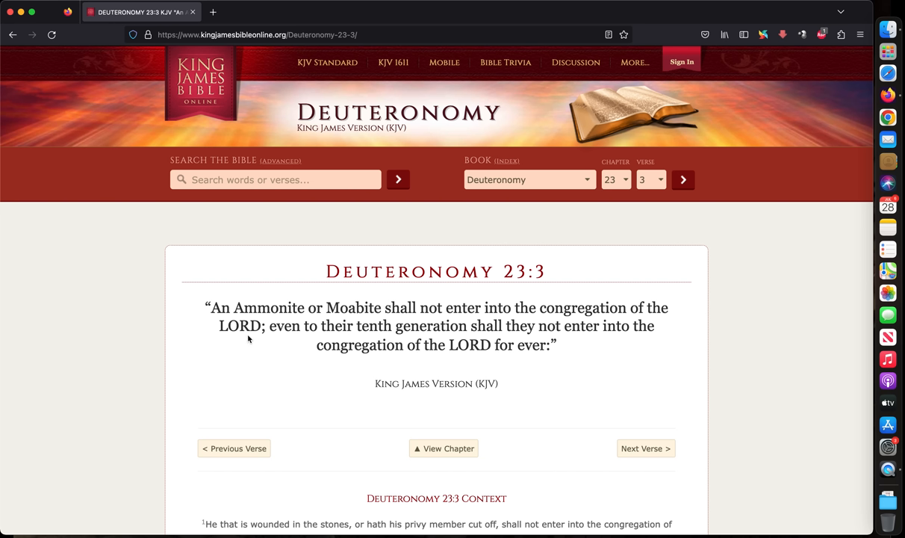
mouse_move(253, 363)
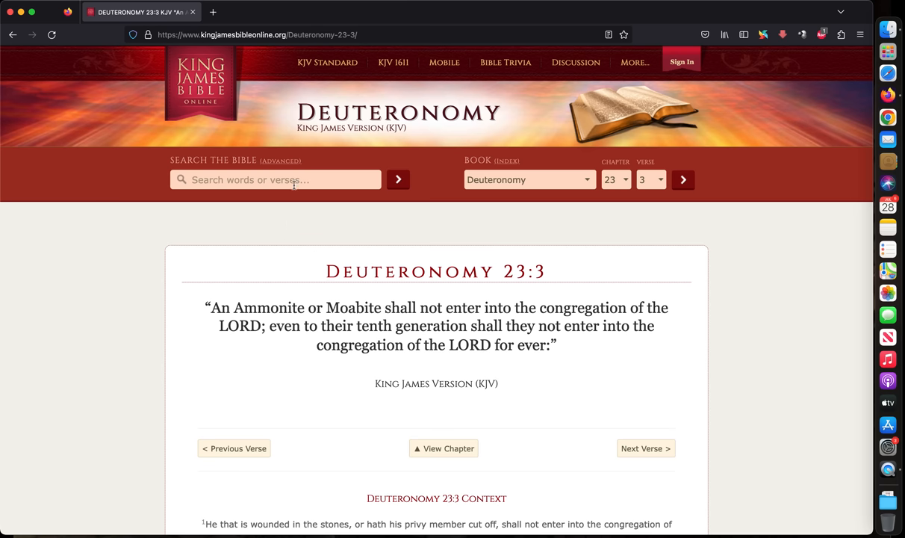
Search '2 samuel 10' to show the chapter's verses 1 through 7
text(2 samuel 10)
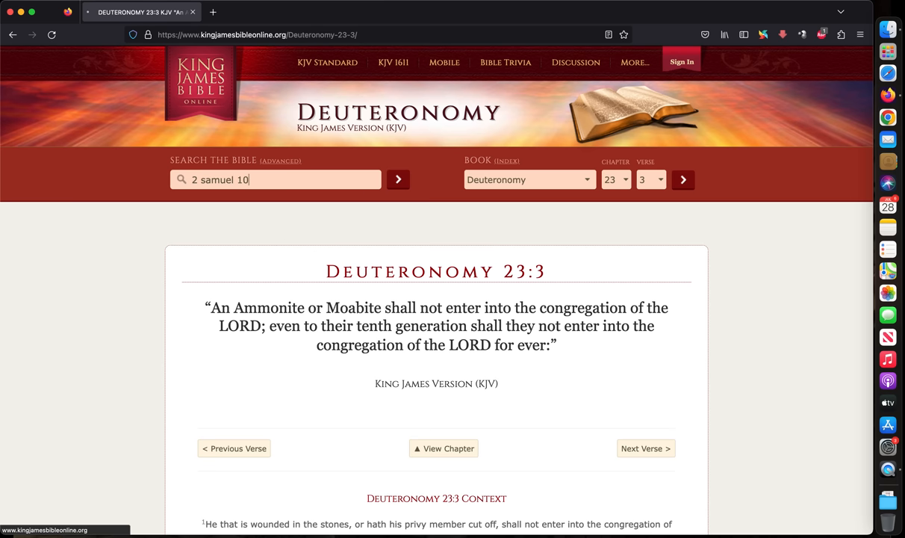
click(397, 179)
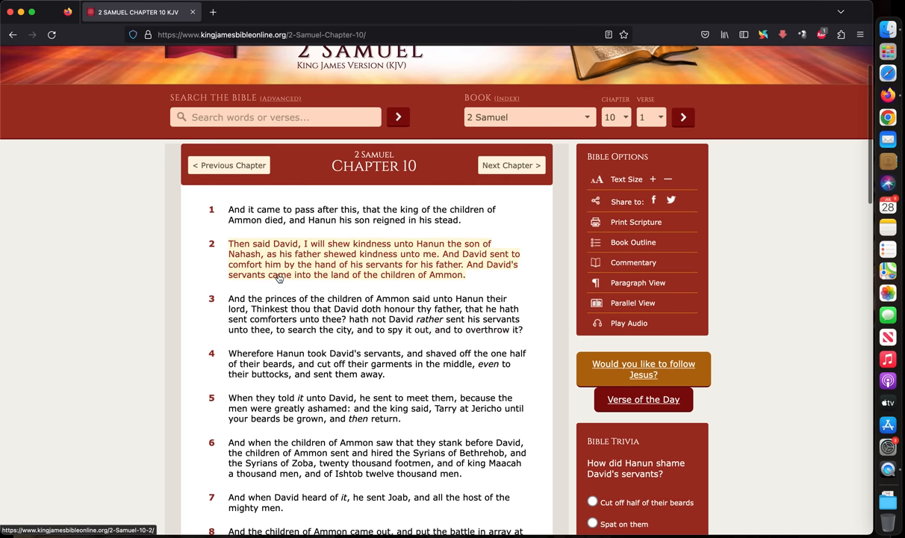
mouse_move(432, 296)
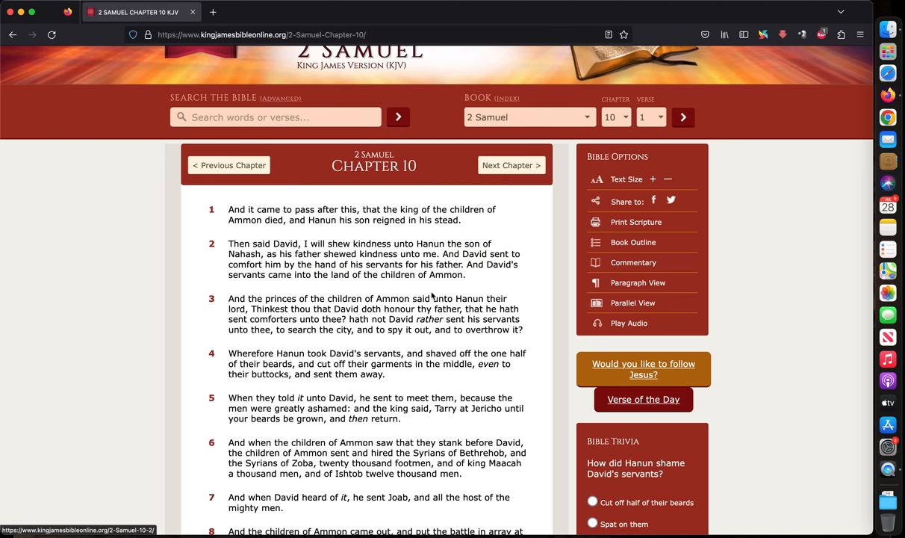
mouse_move(498, 242)
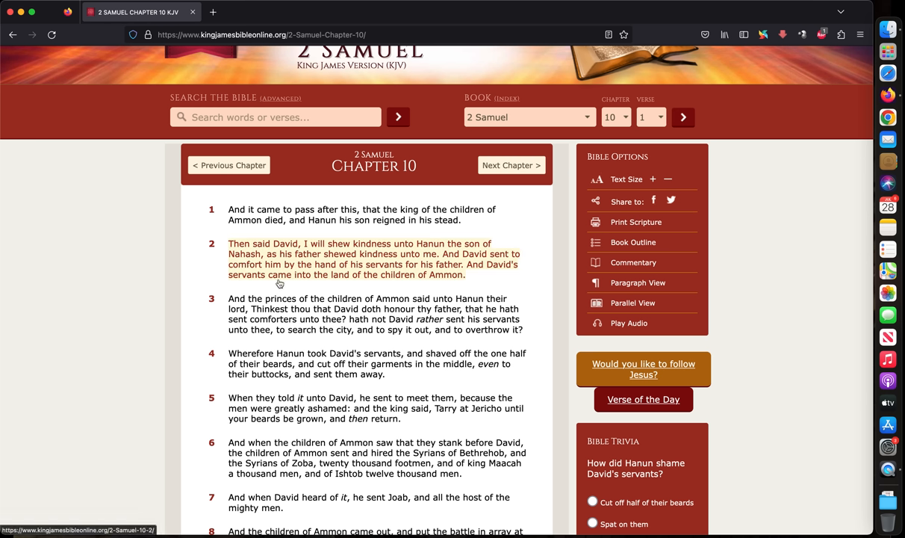
mouse_move(459, 282)
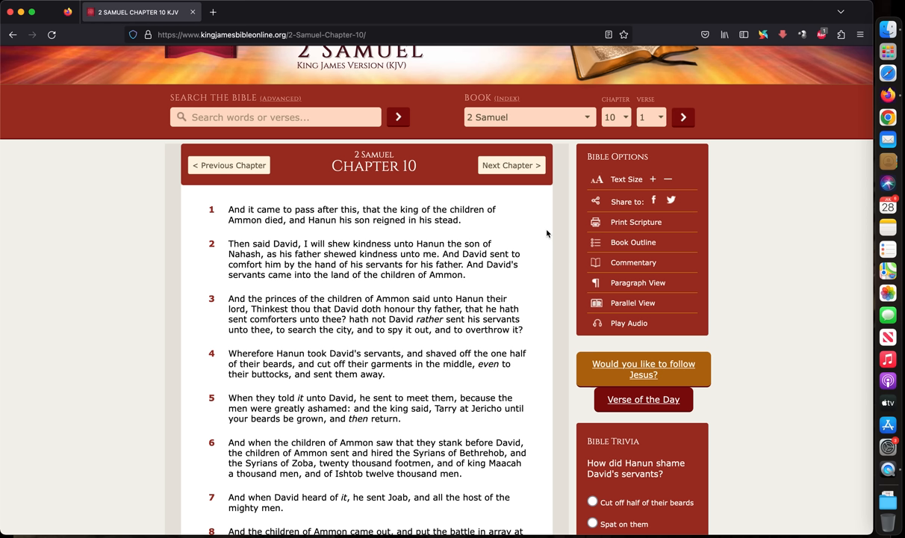
Re-run and browse the 'ammonite' search, then return to 2 Samuel 10
click(276, 117)
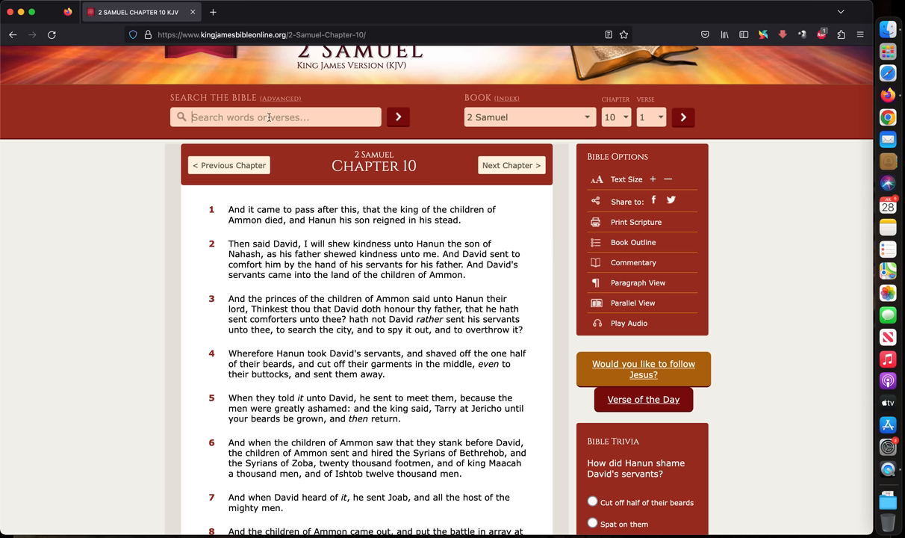
text(ammonite)
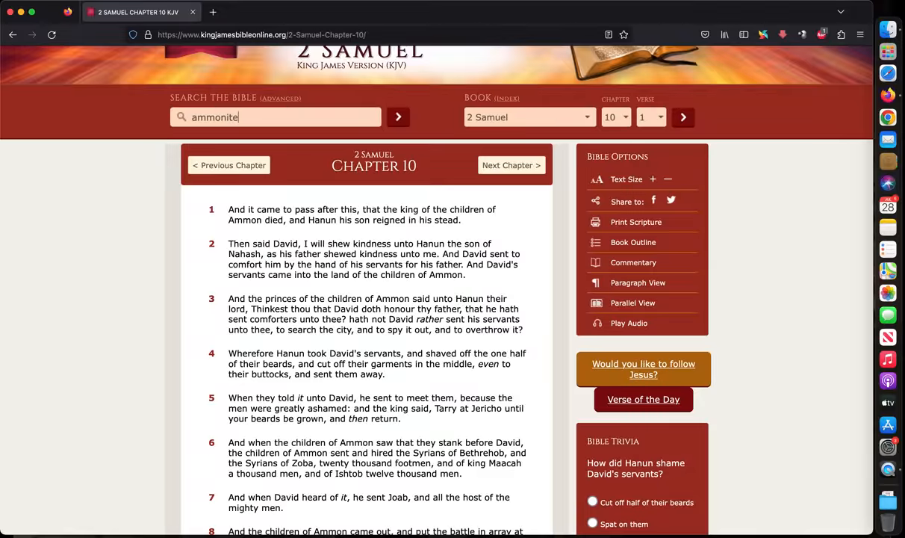
click(397, 116)
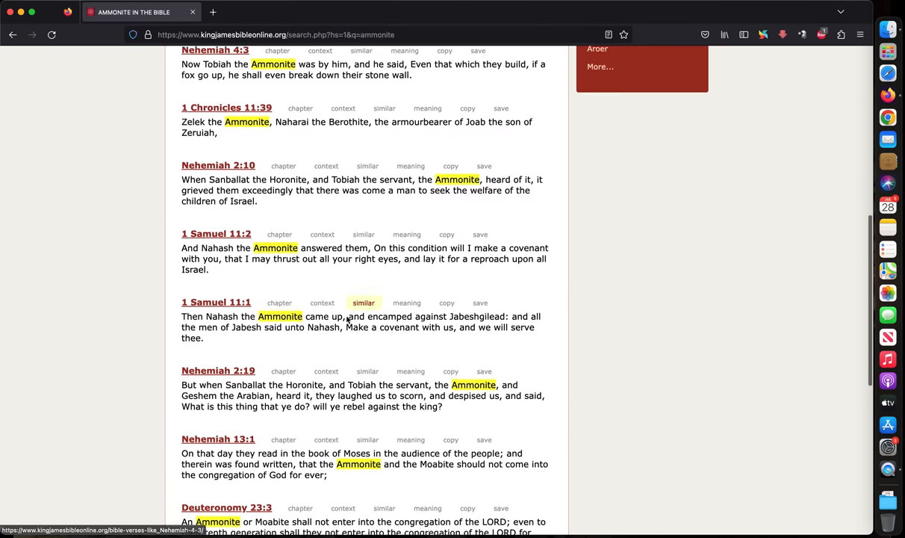
scroll(down, 3)
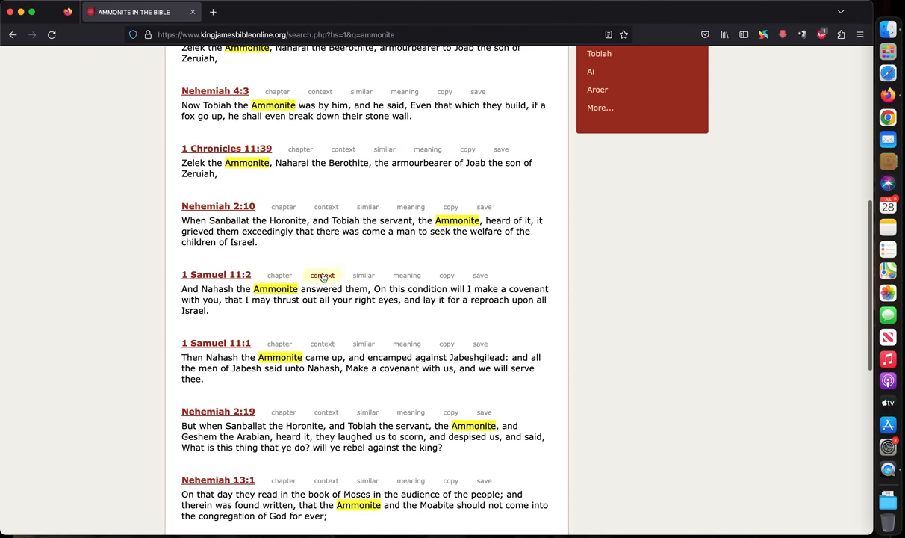
mouse_move(368, 242)
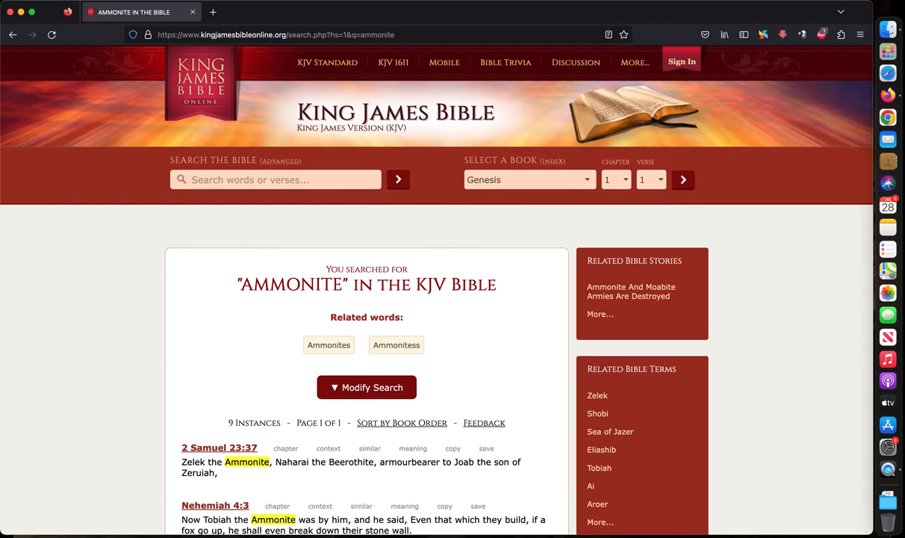
text(2 samuel 10)
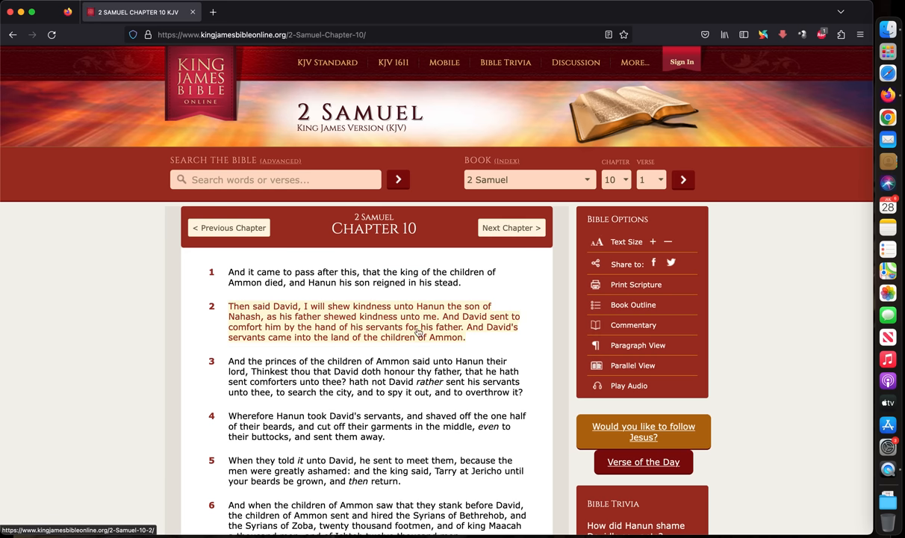
click(476, 339)
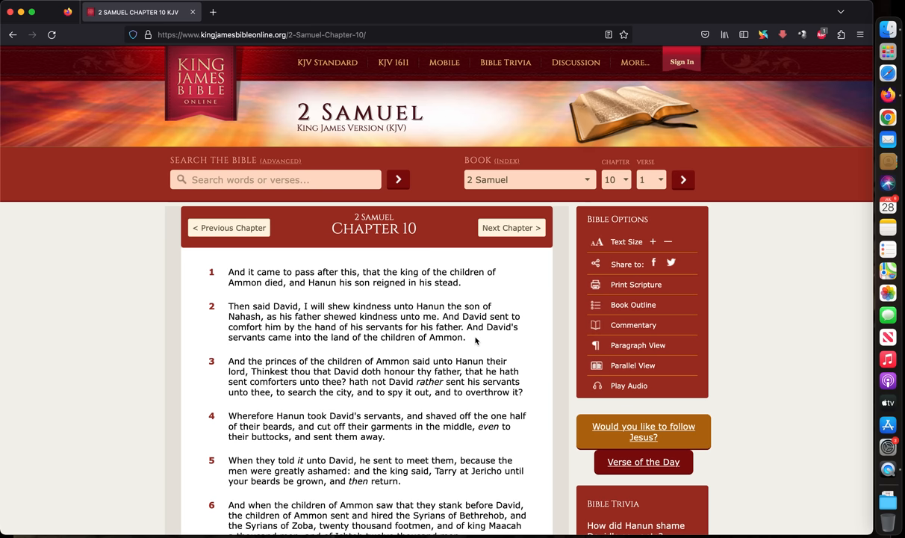
Search for 'hiram', listing 19 verses starting with 1 Kings 5:1
click(275, 180)
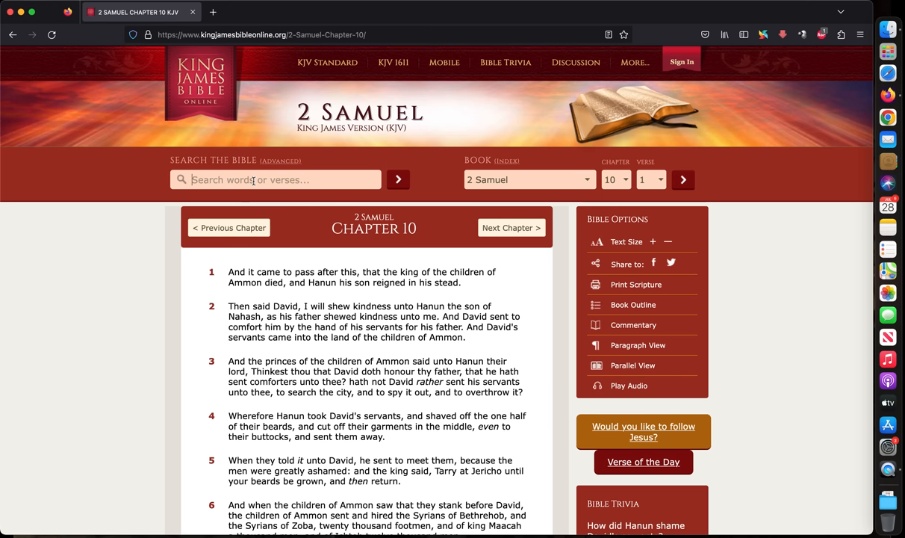
text(amm)
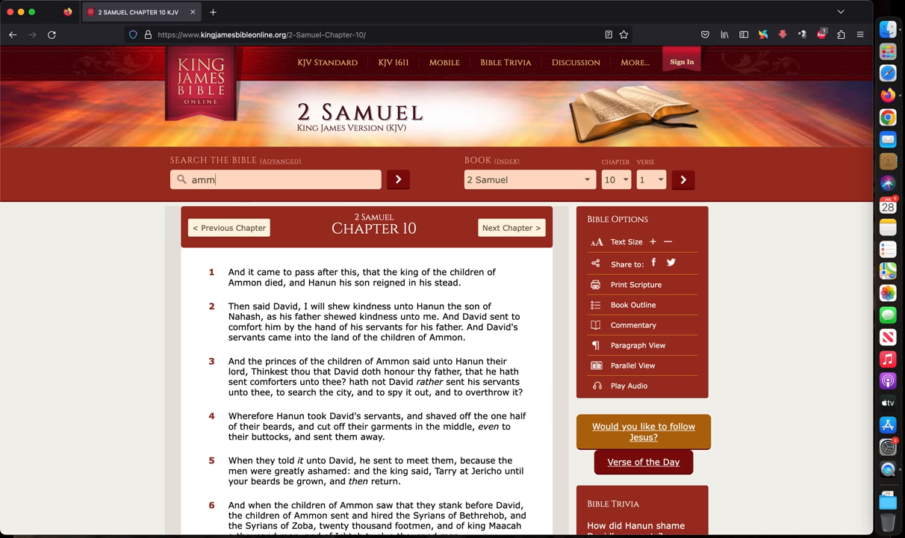
text(hir)
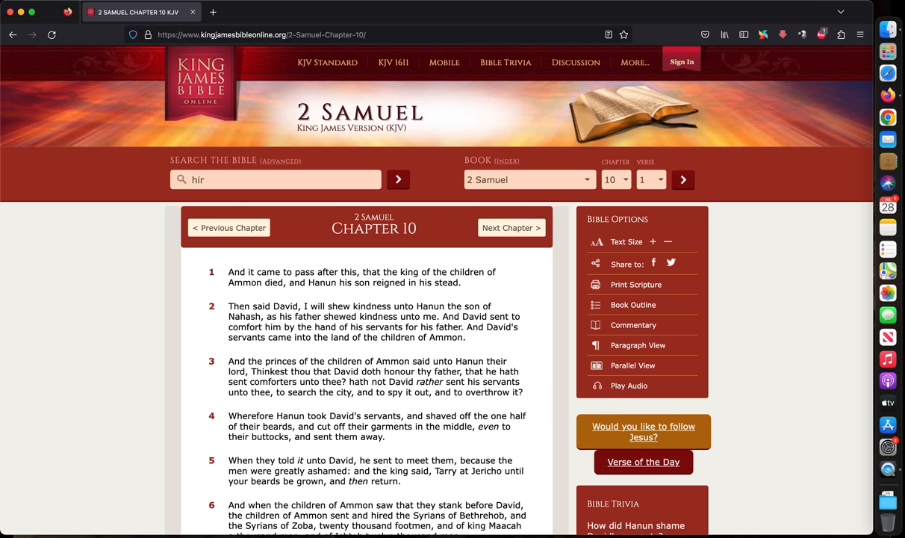
click(397, 179)
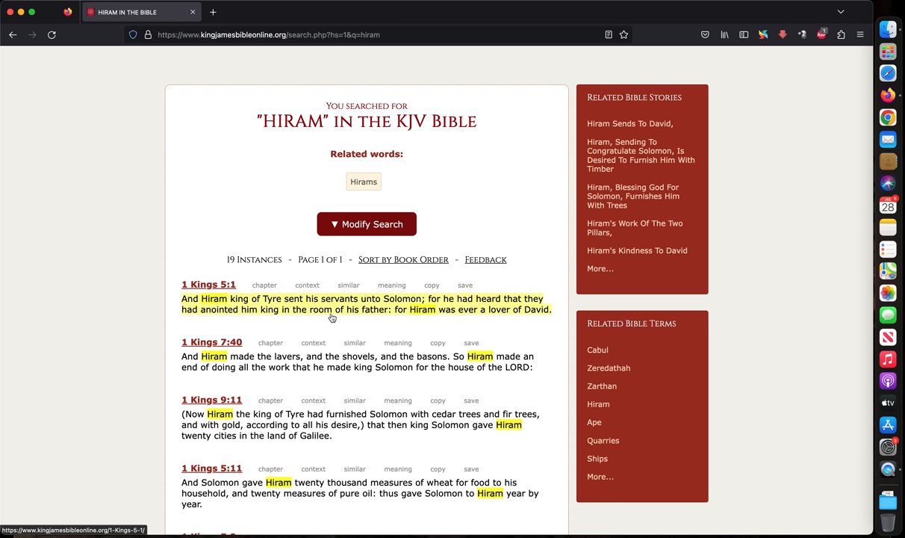
mouse_move(533, 316)
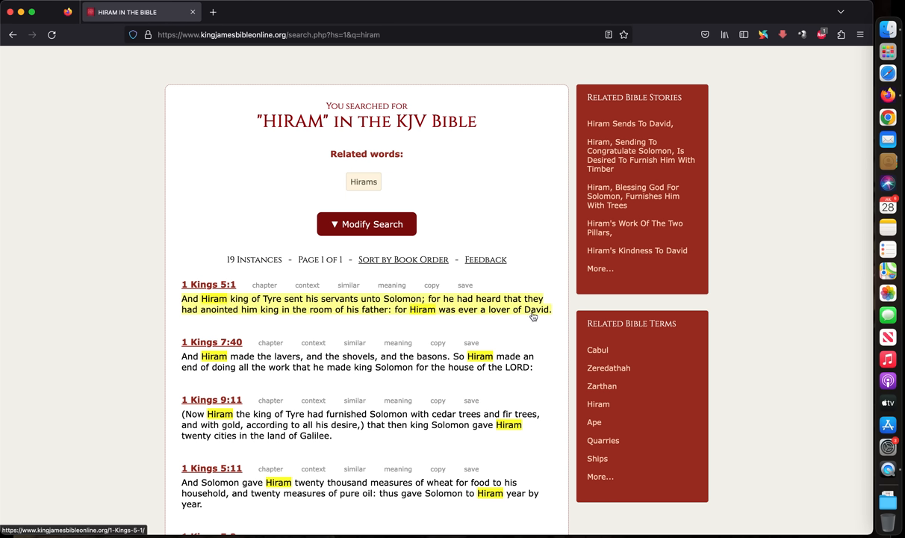
mouse_move(534, 314)
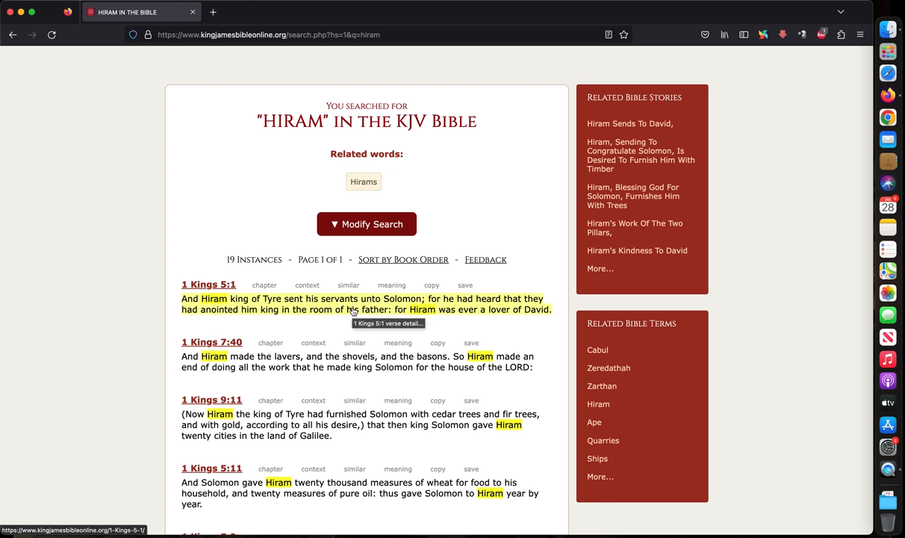
mouse_move(333, 321)
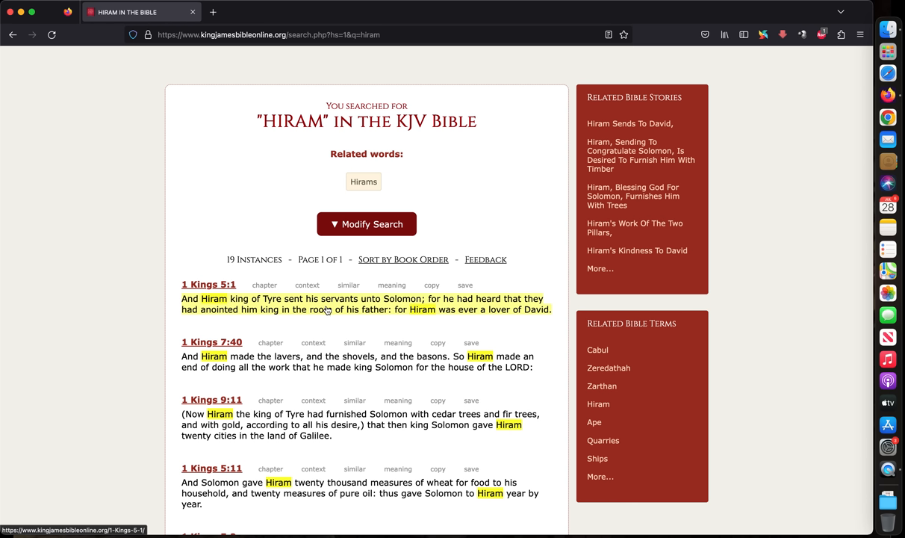
mouse_move(325, 309)
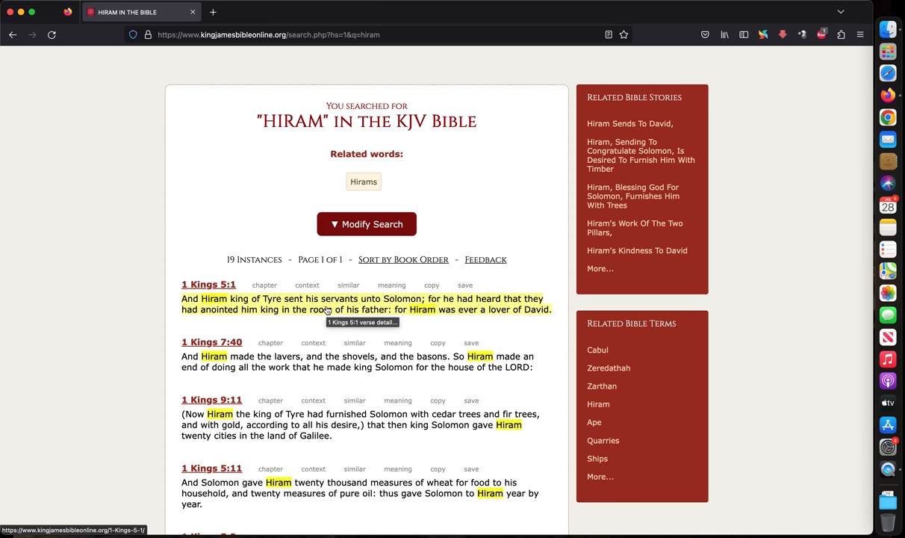
mouse_move(331, 321)
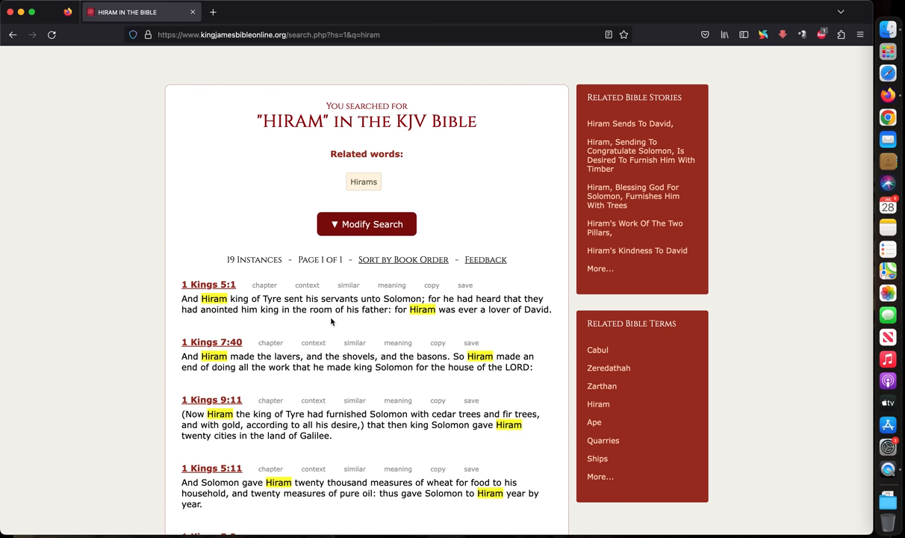
mouse_move(341, 324)
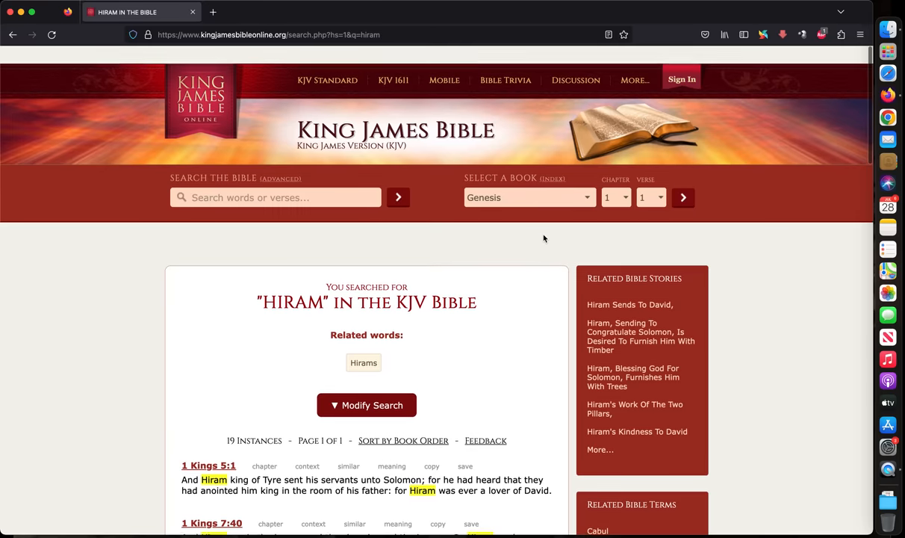
Go to Acts 15 and scroll through the chapter to verse 41
text(a)
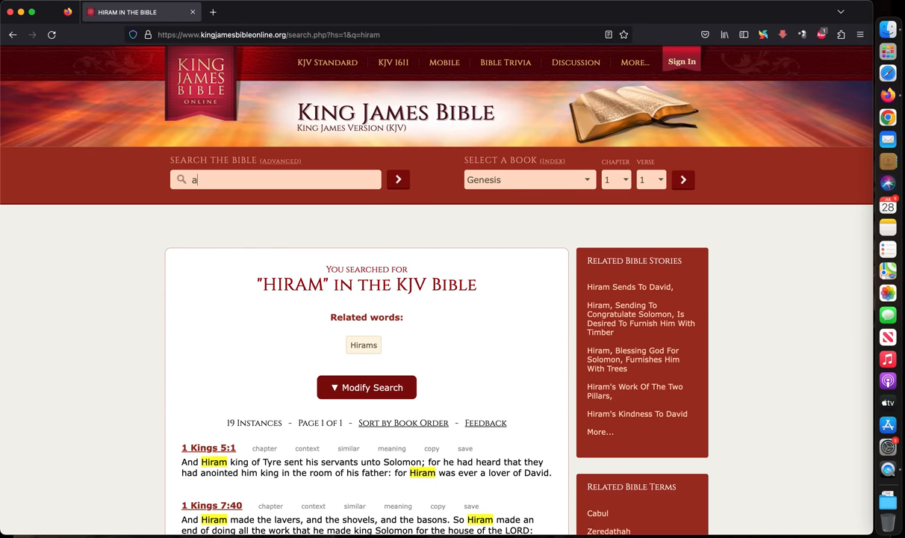
text(cts 15)
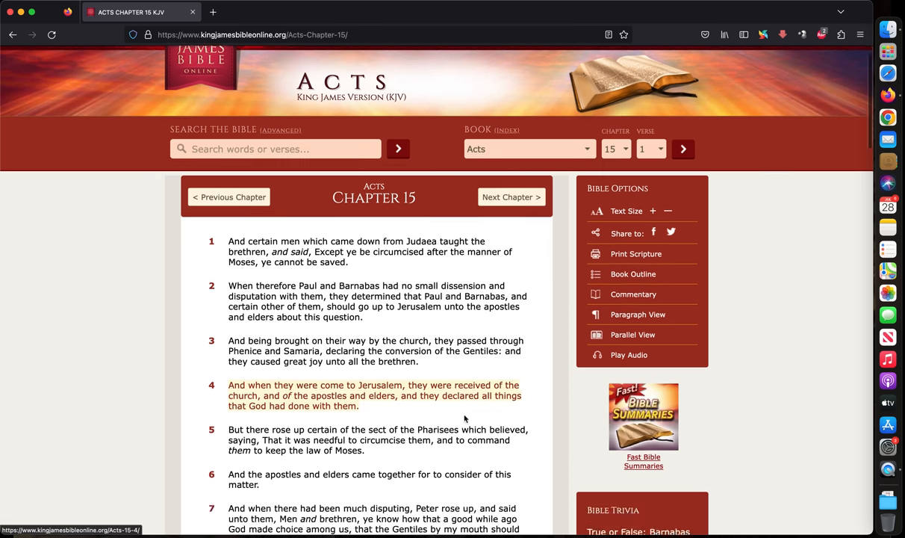
scroll(down, 3)
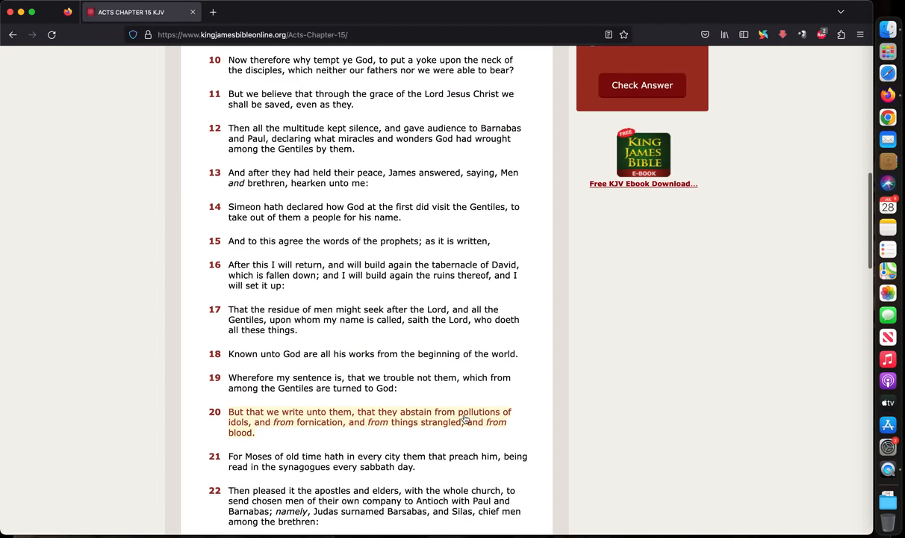
scroll(down, 3)
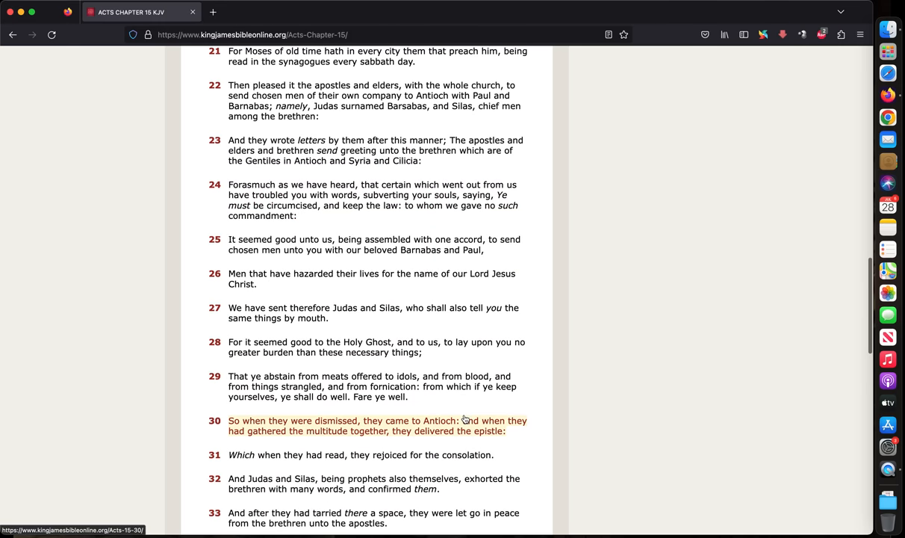
scroll(down, 3)
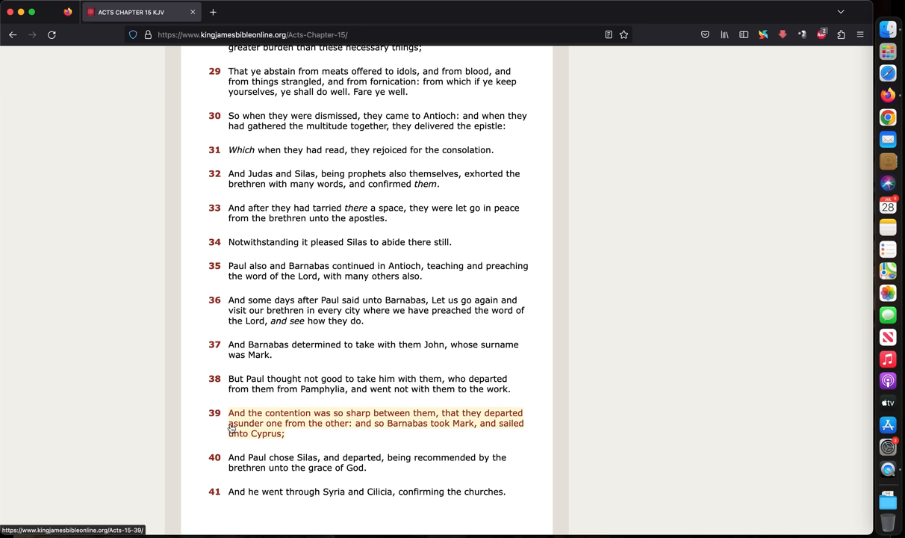
mouse_move(391, 422)
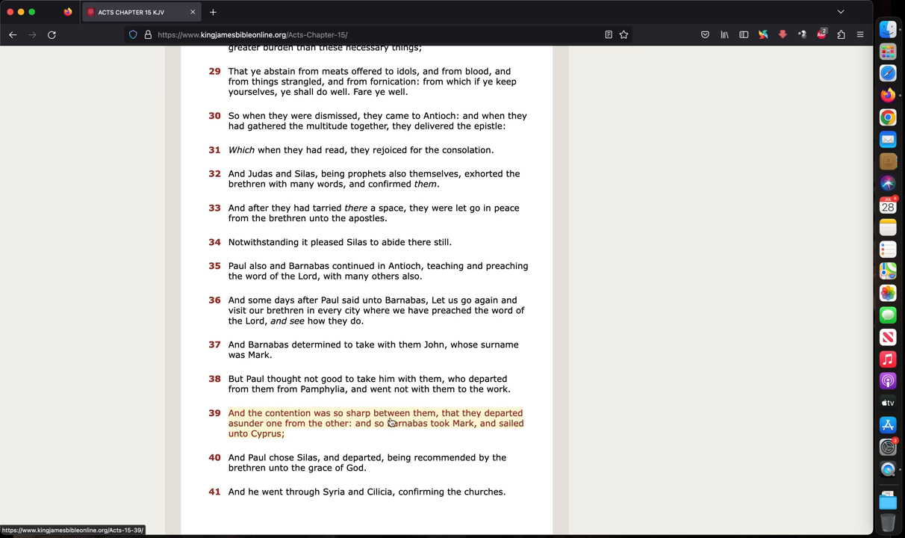
mouse_move(329, 429)
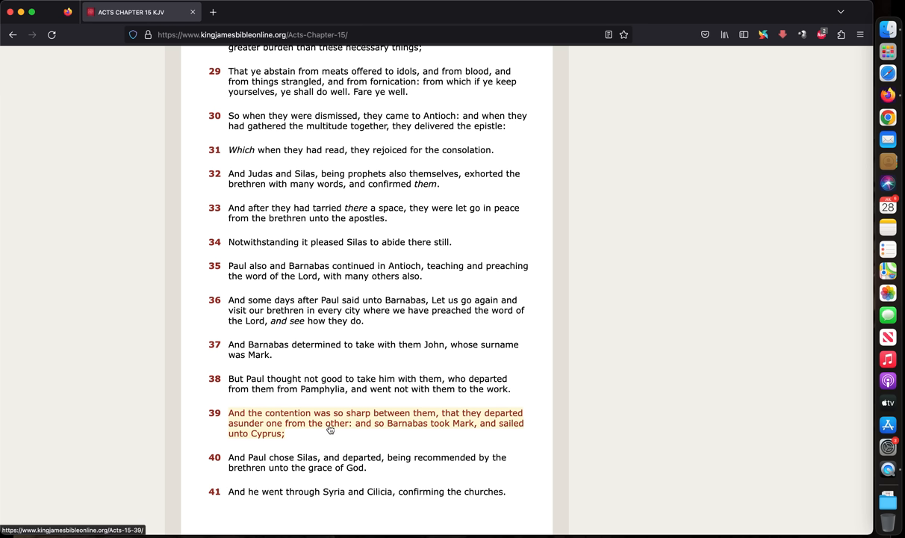
mouse_move(327, 439)
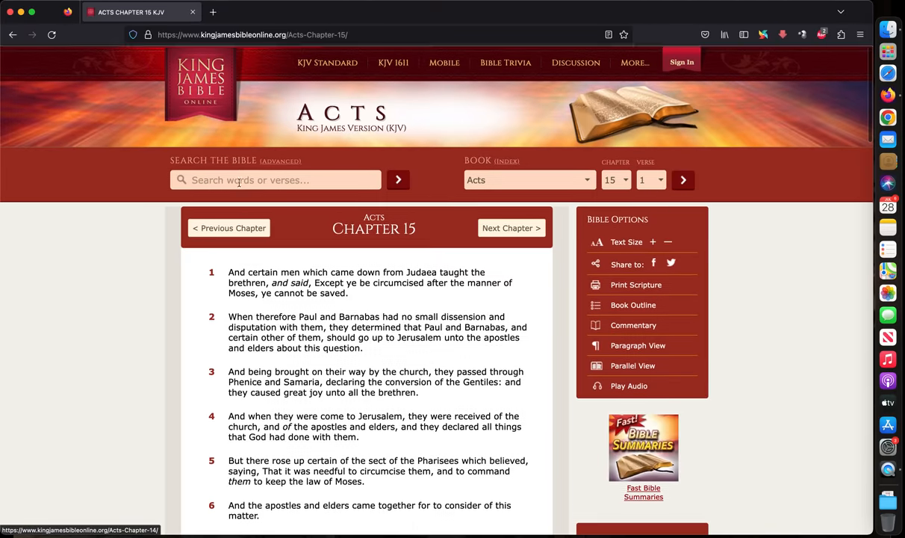
Search '1 cor 3' and scroll the chapter down to verse 13
text(1 cor)
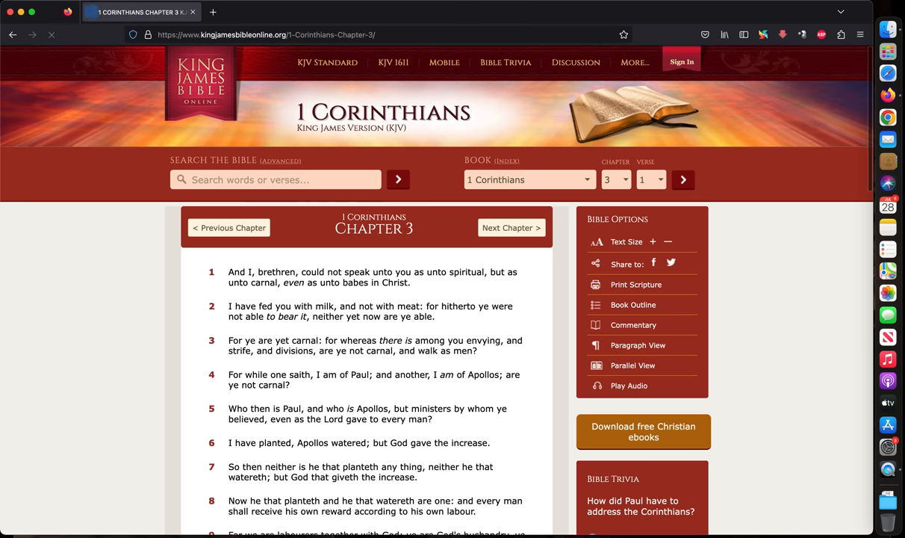
scroll(down, 3)
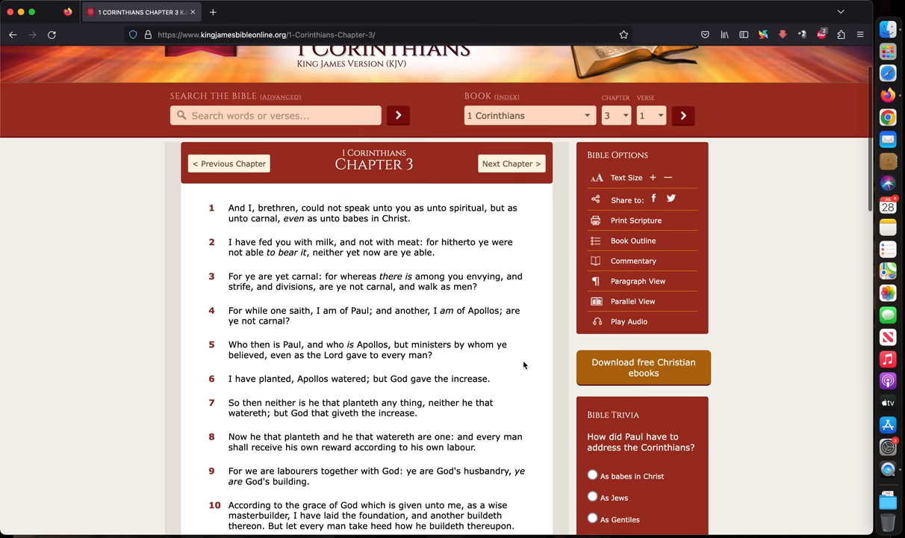
scroll(down, 3)
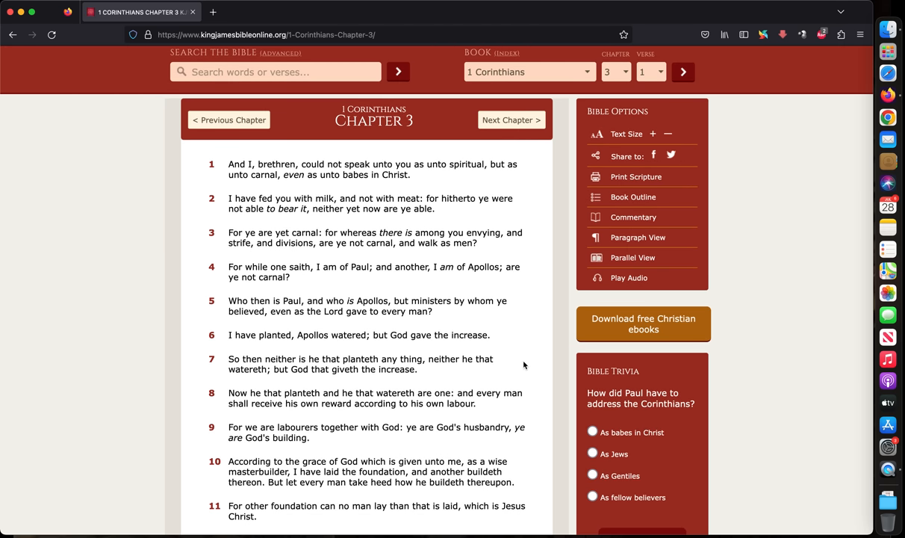
mouse_move(304, 277)
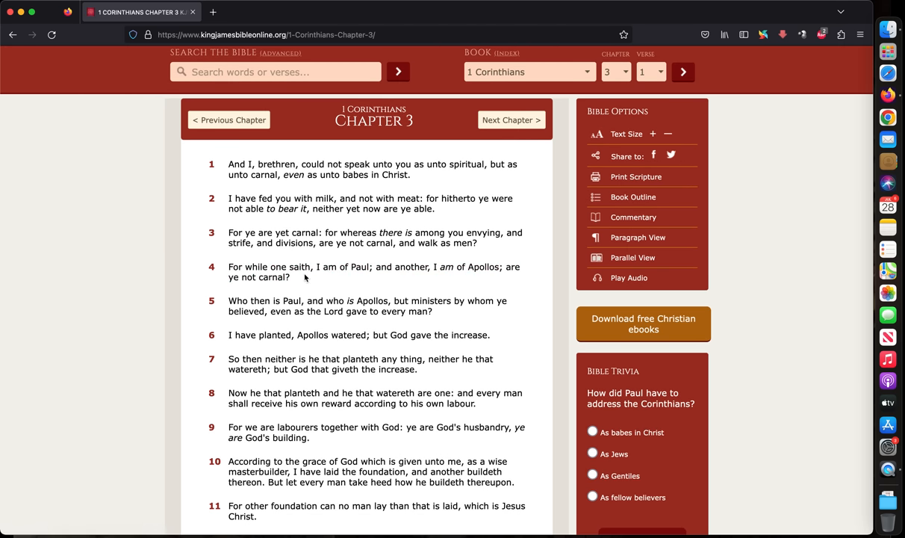
mouse_move(472, 276)
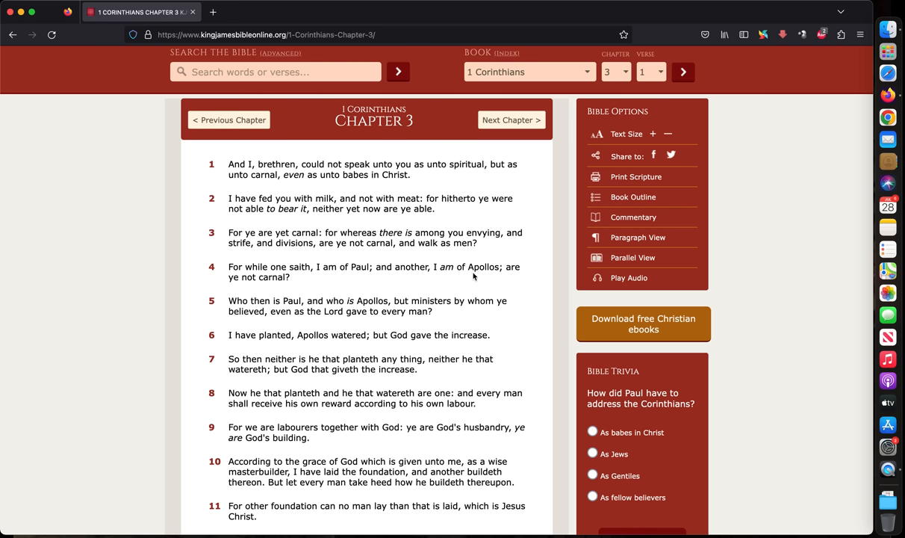
mouse_move(243, 288)
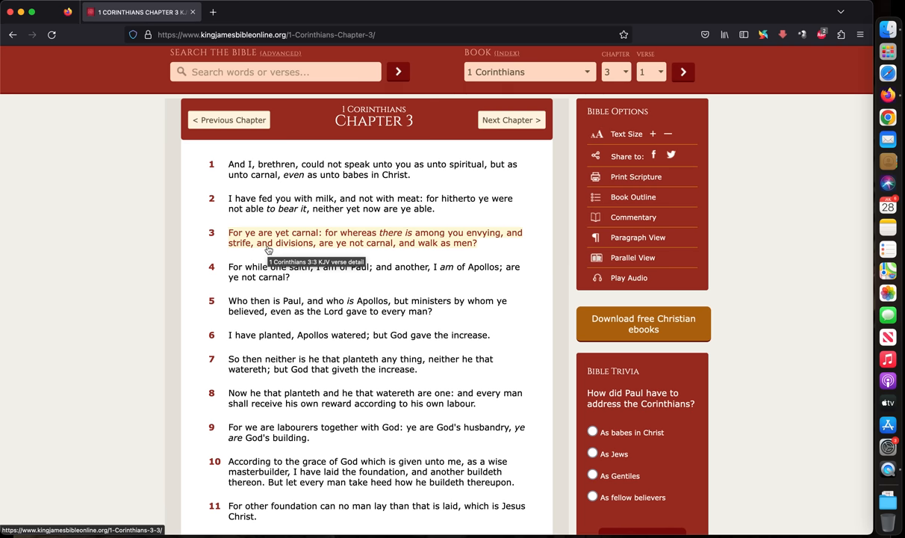
mouse_move(365, 277)
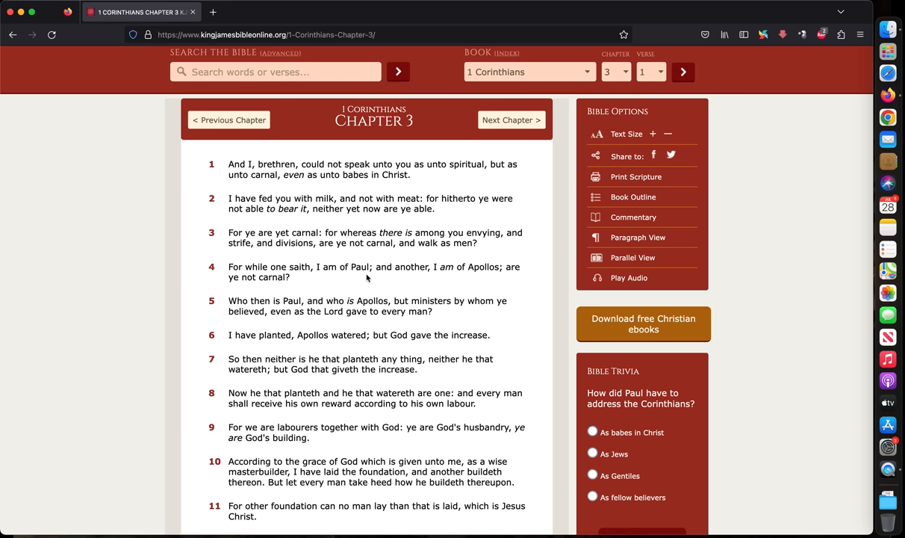
mouse_move(541, 347)
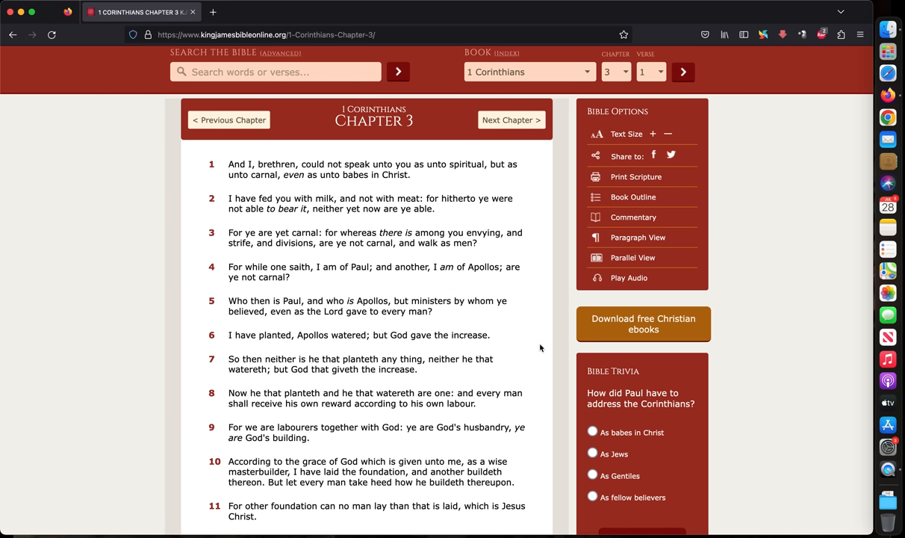
scroll(down, 3)
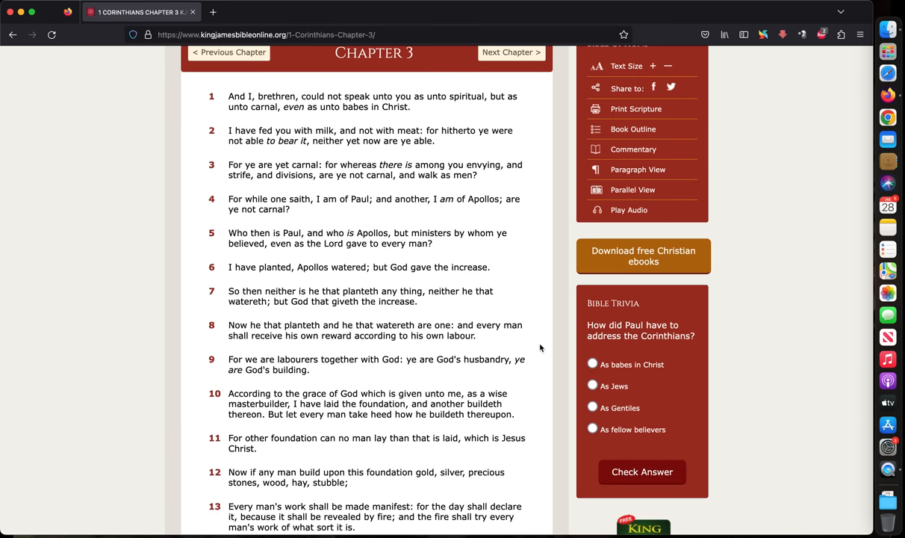
mouse_move(250, 277)
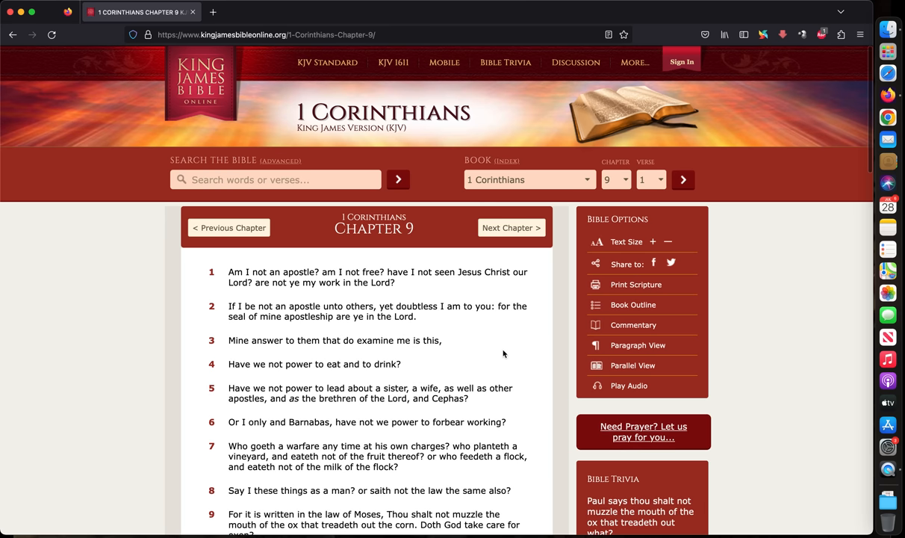
scroll(down, 3)
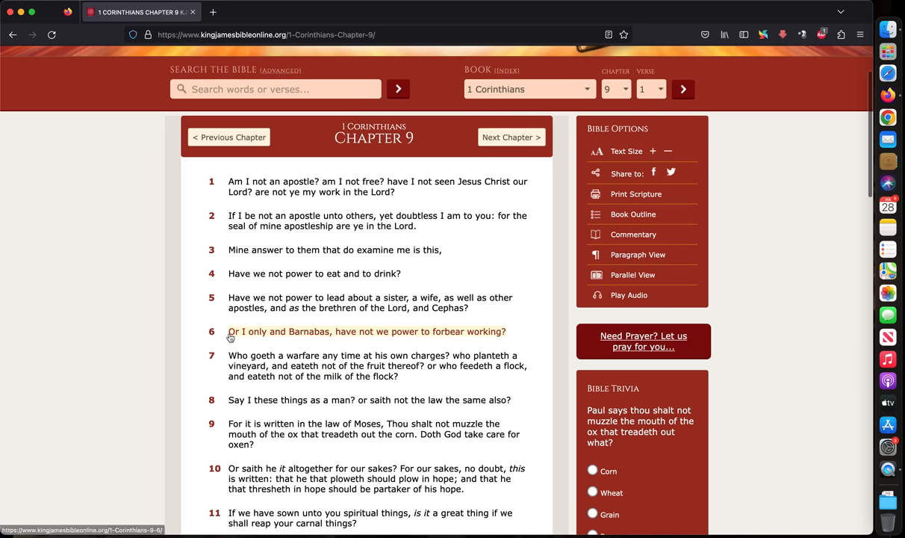
mouse_move(283, 338)
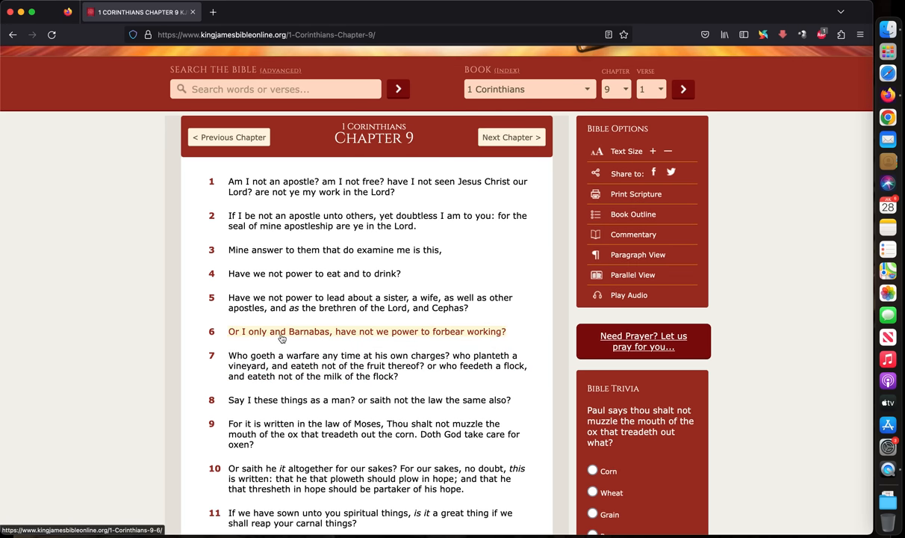
mouse_move(469, 334)
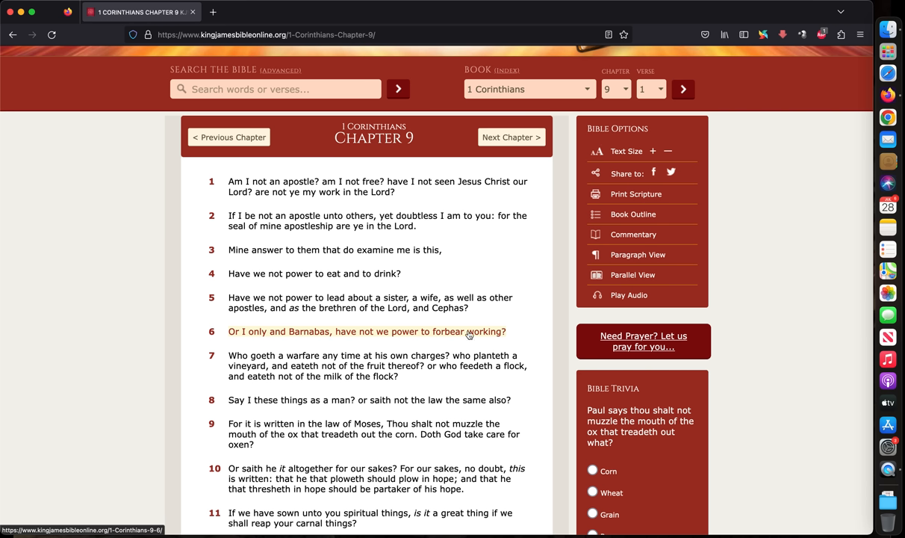
mouse_move(296, 302)
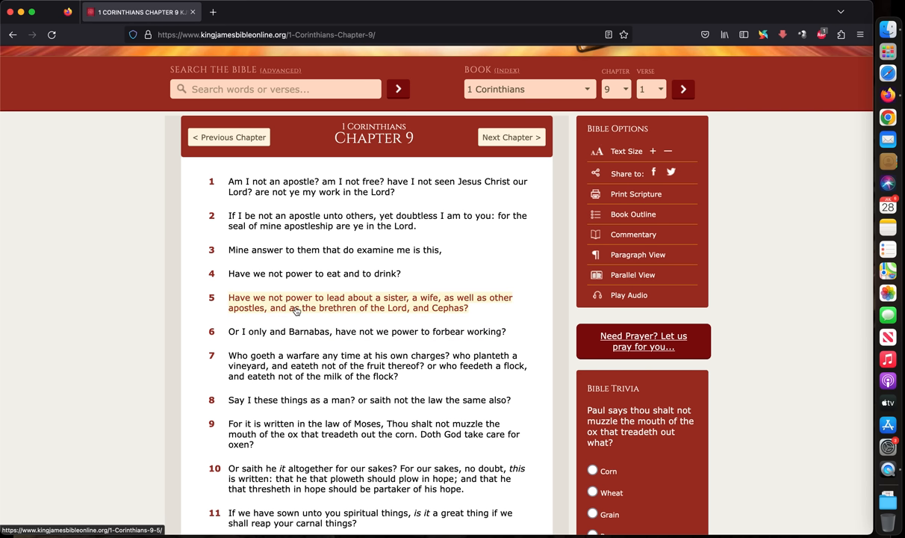
mouse_move(470, 239)
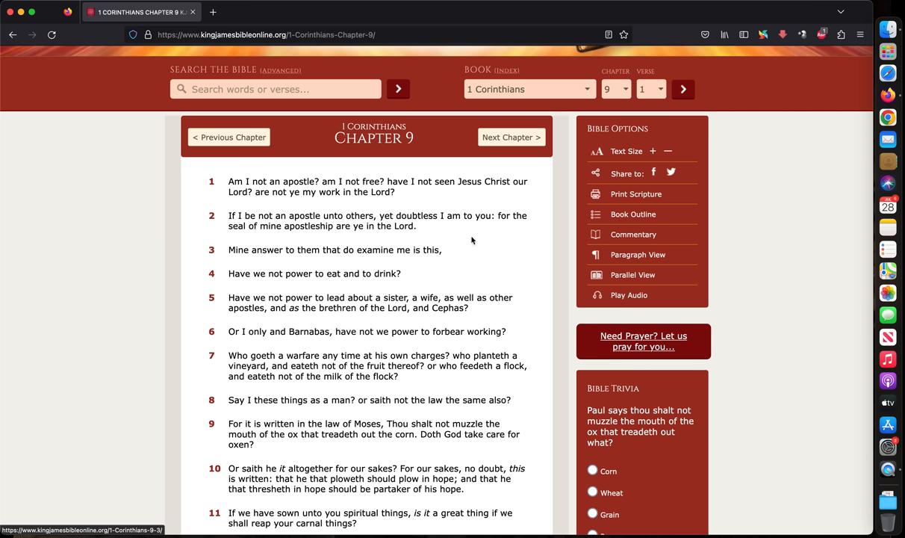
mouse_move(488, 246)
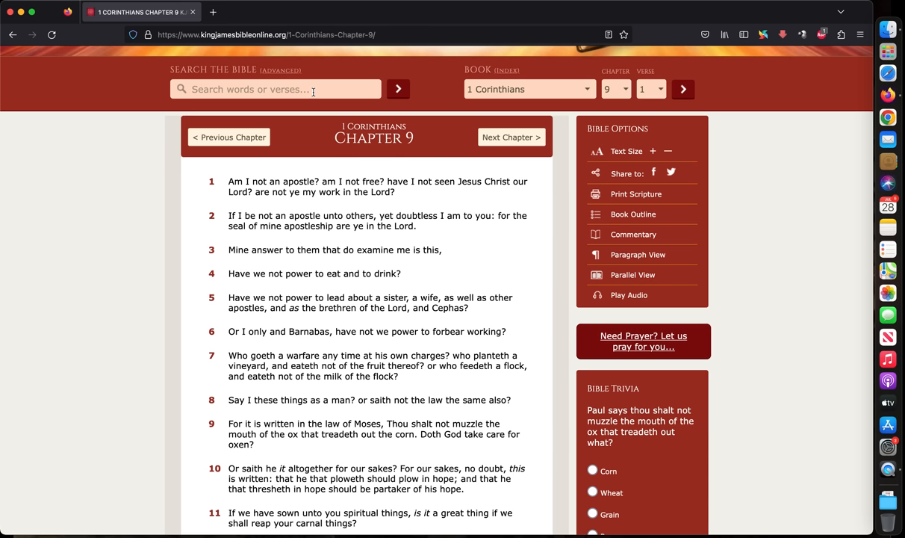
Search 'acts 15' and read Acts chapter 15 through to verse 41
text(acts 1)
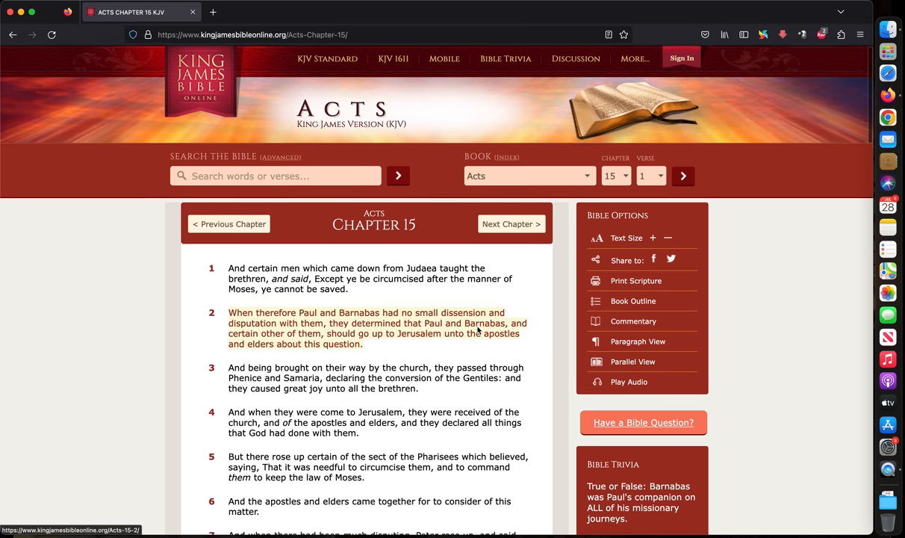
scroll(down, 3)
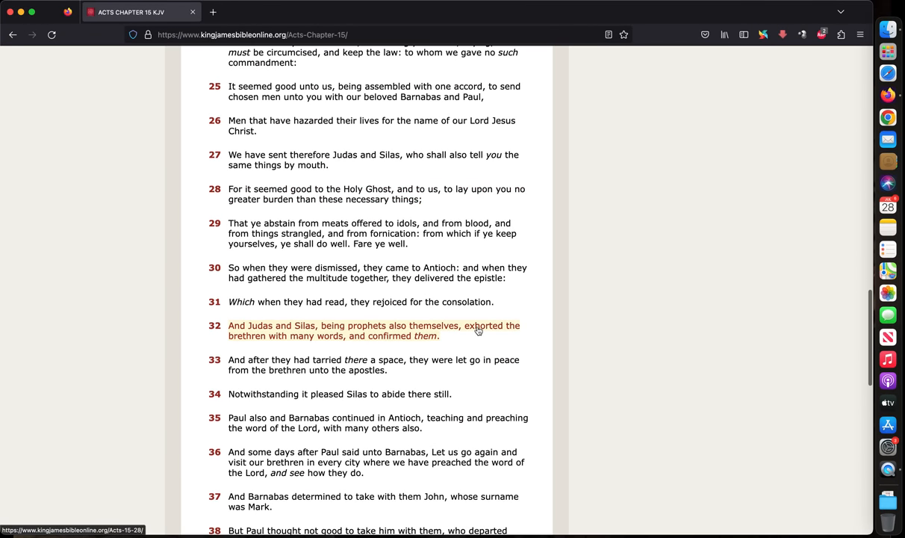
scroll(down, 3)
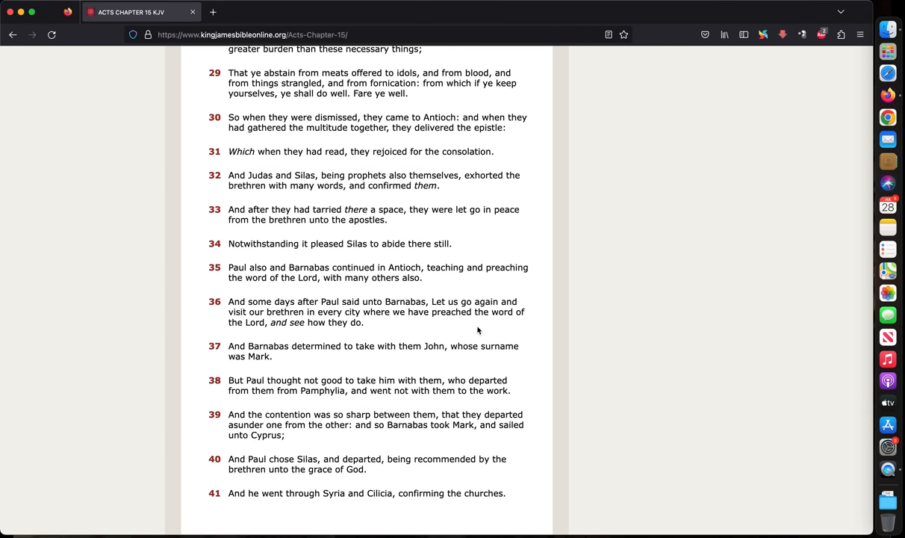
mouse_move(541, 332)
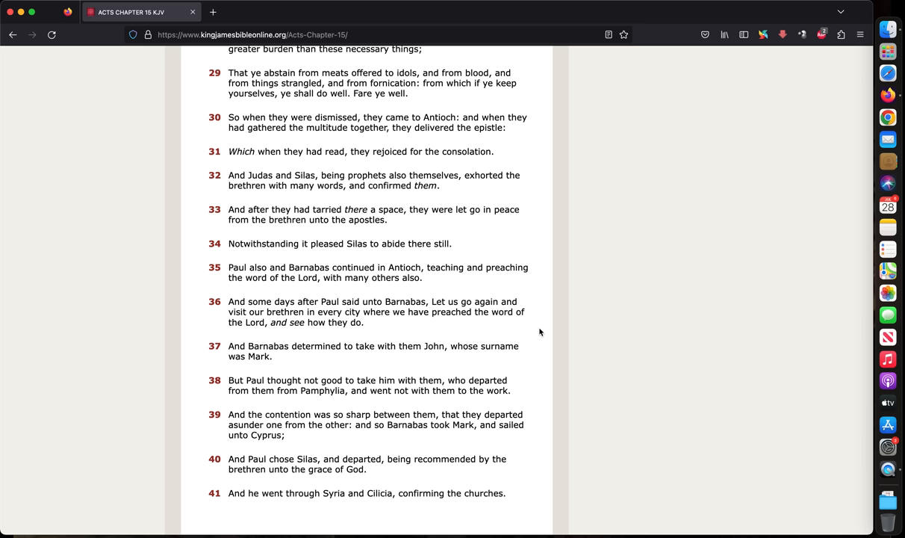
click(373, 312)
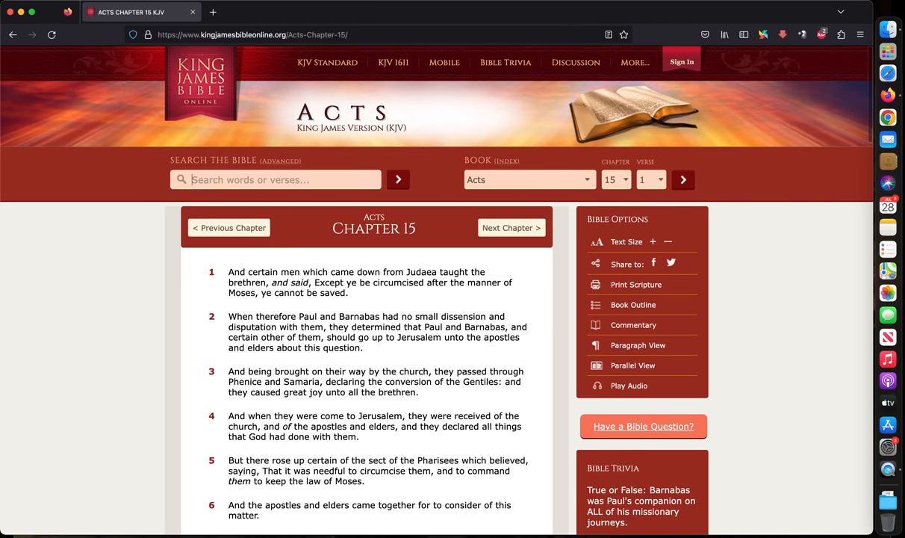
Search 'romans 14' and scroll to Romans 14 verses 1 through 12
text(romans 14)
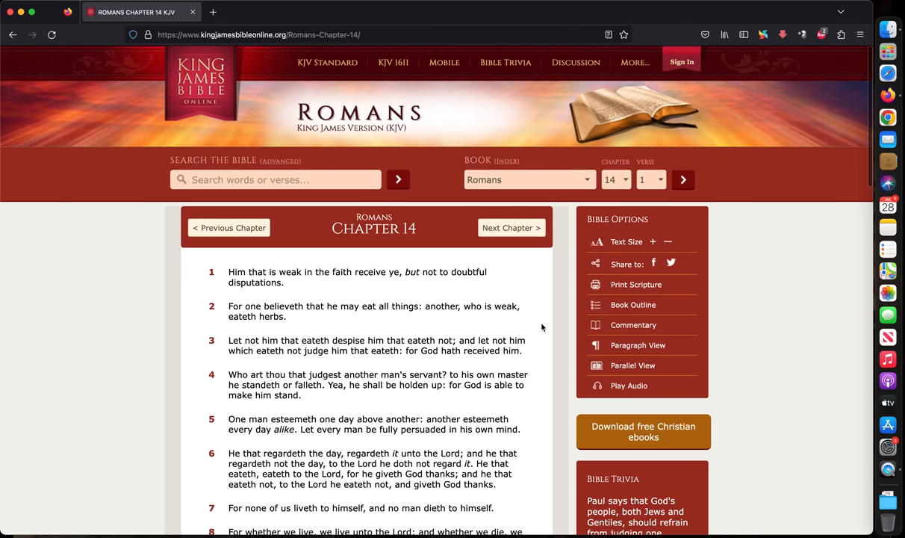
scroll(down, 3)
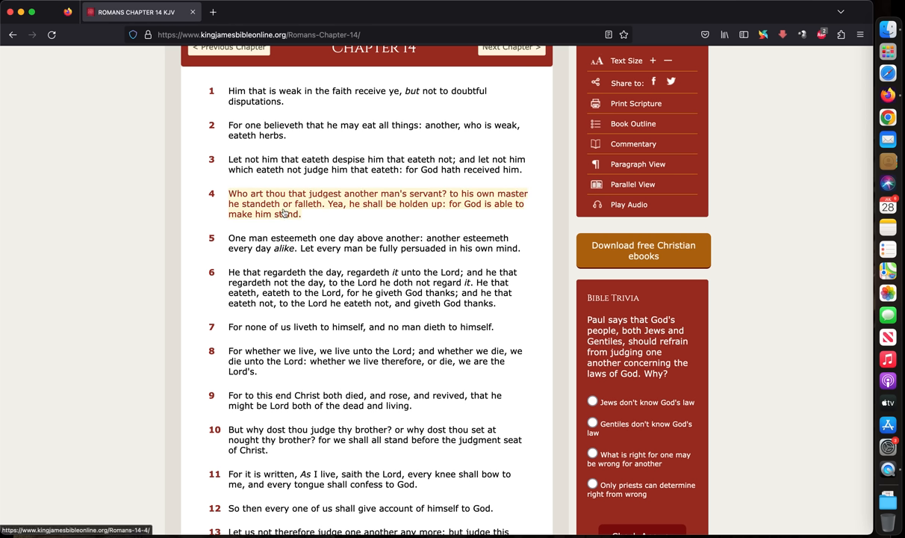
mouse_move(319, 211)
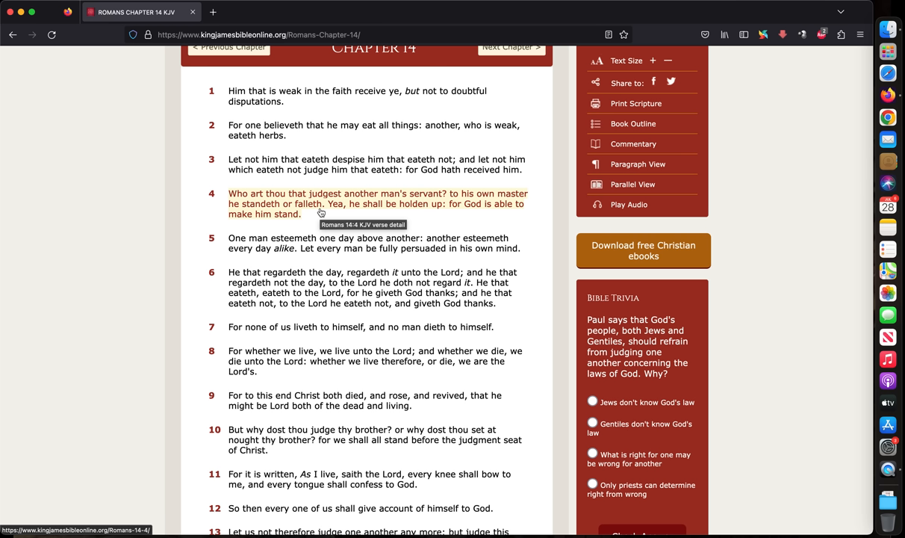
mouse_move(323, 220)
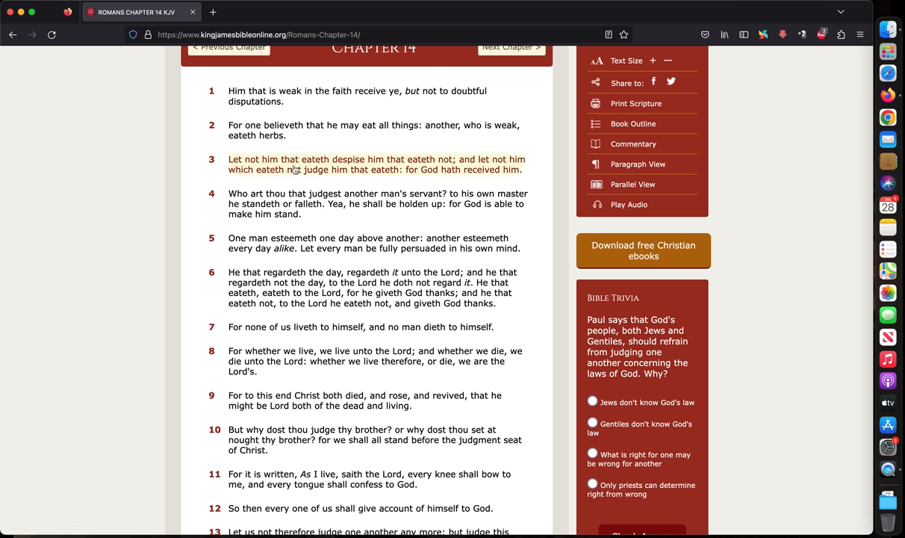
mouse_move(280, 130)
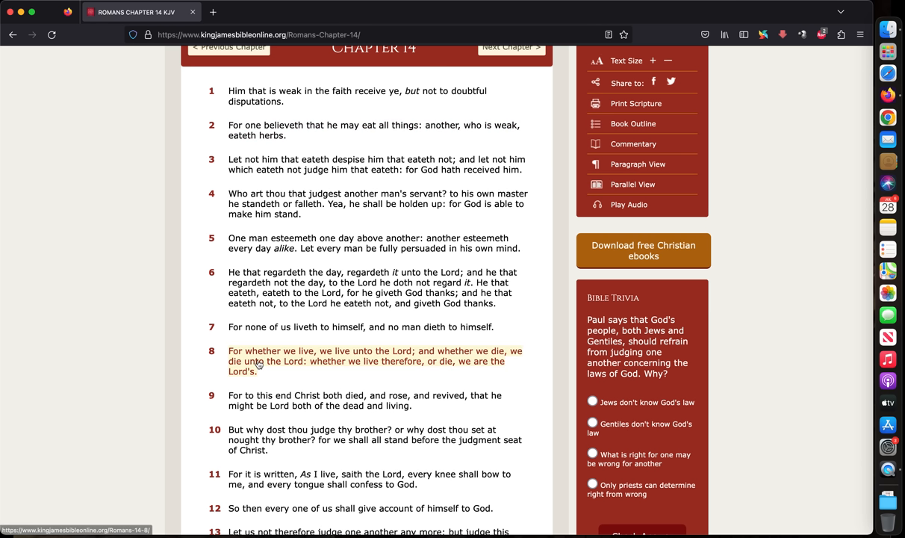
mouse_move(259, 366)
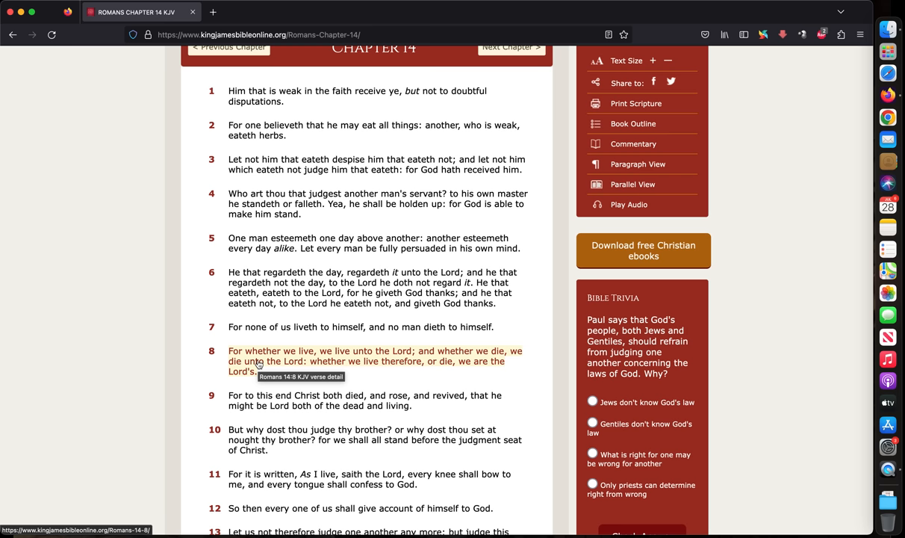
mouse_move(314, 203)
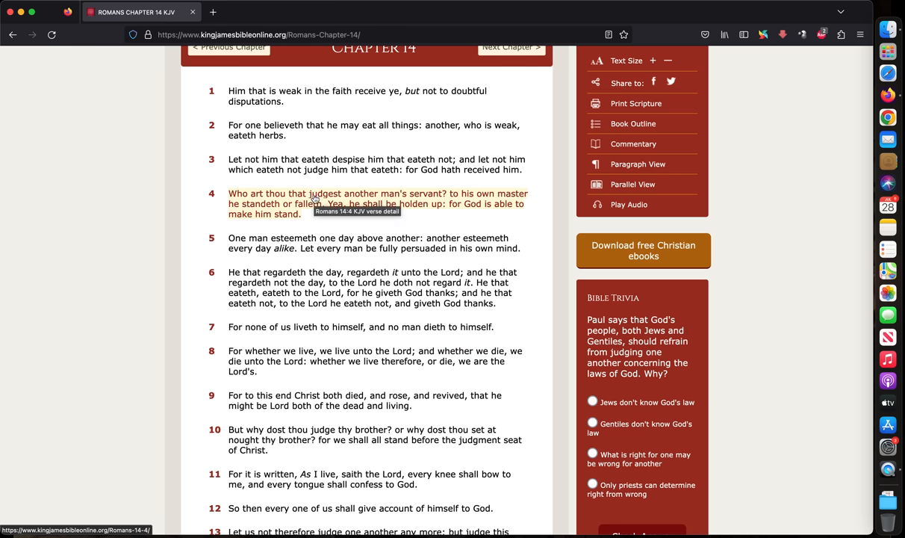
mouse_move(195, 212)
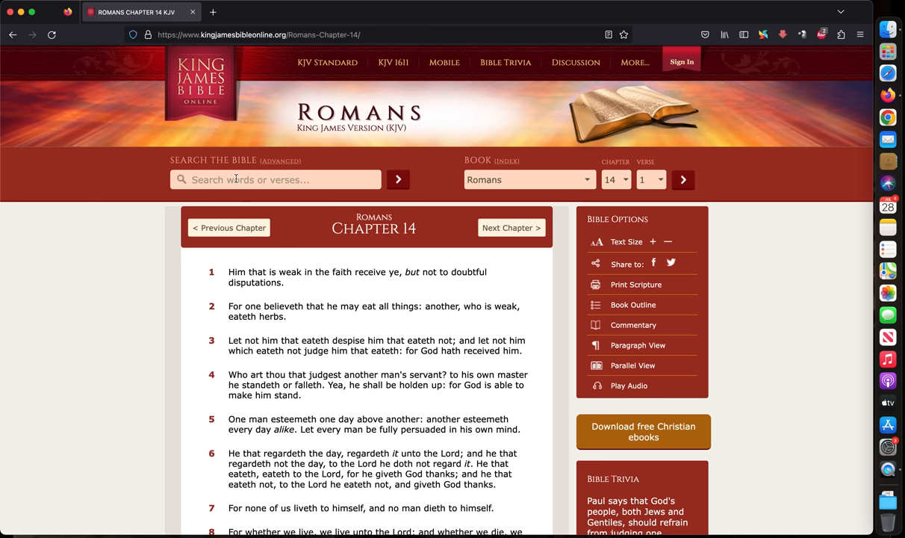
click(276, 179)
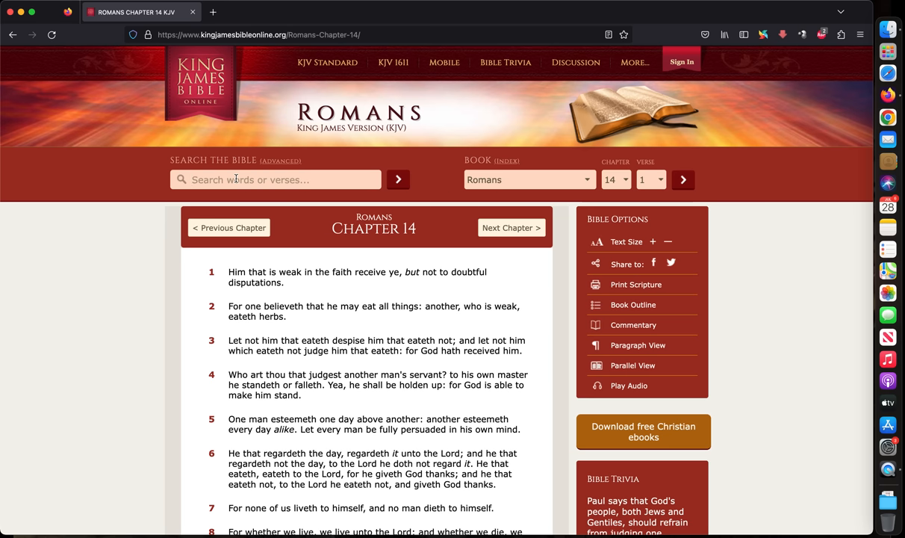
click(276, 179)
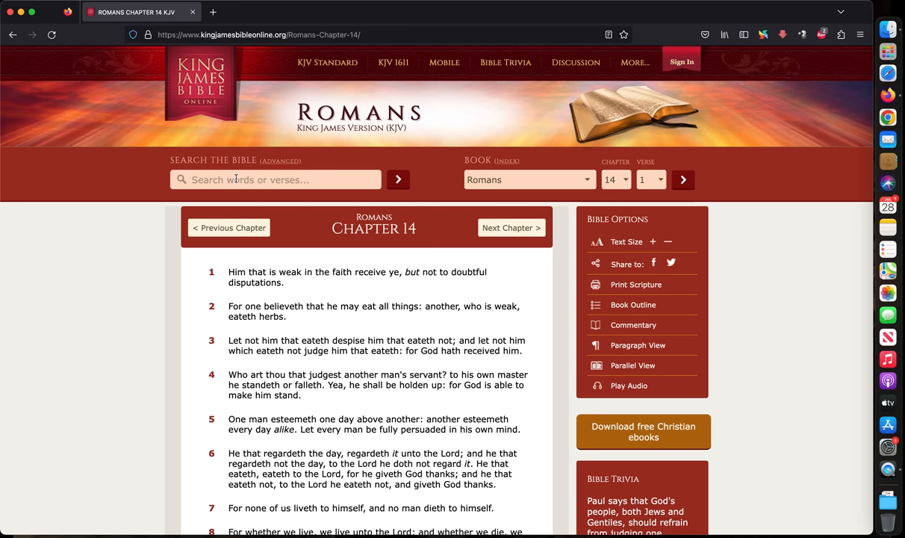
text(acts)
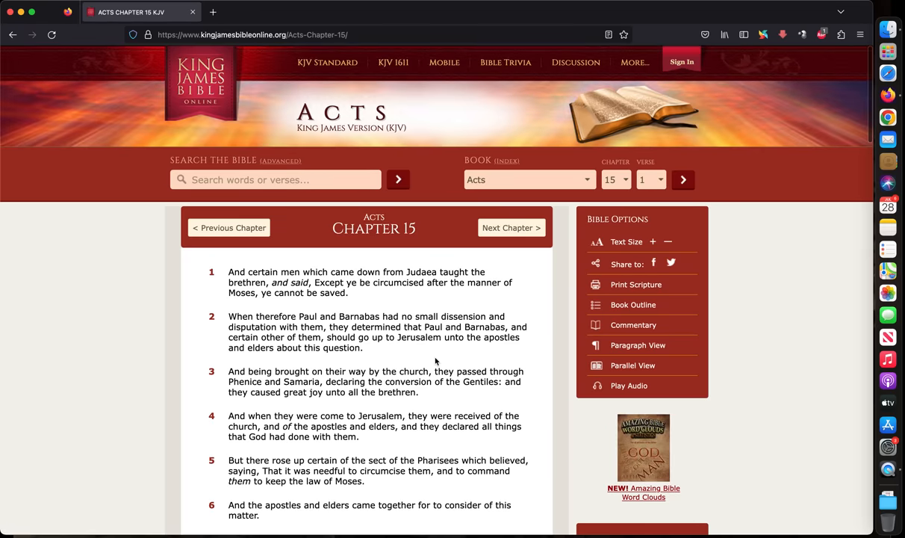
Read Acts 15 to verse 41, then search for Romans chapter 16
scroll(down, 3)
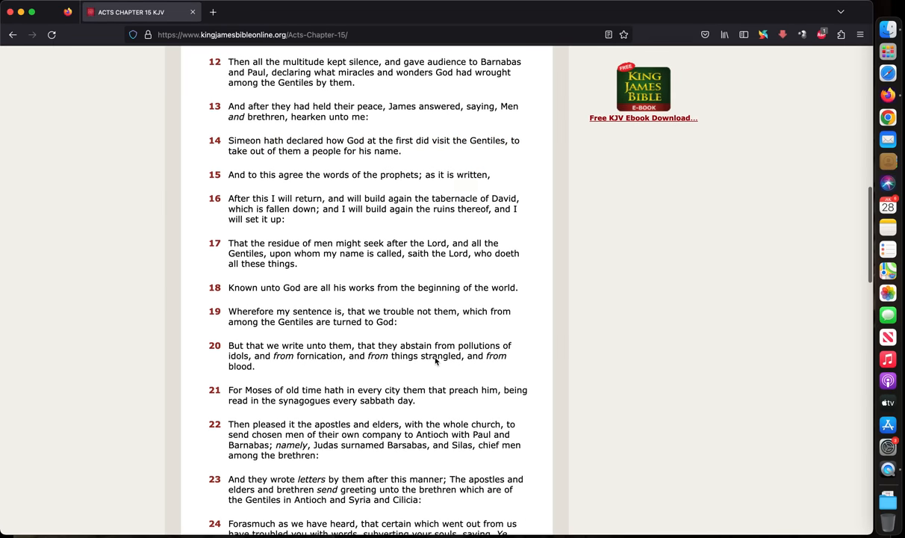
scroll(down, 3)
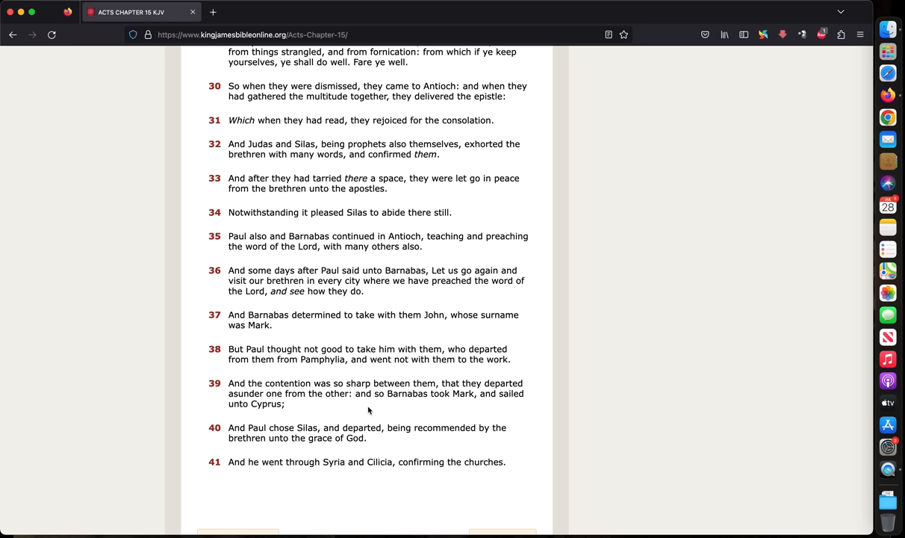
mouse_move(310, 409)
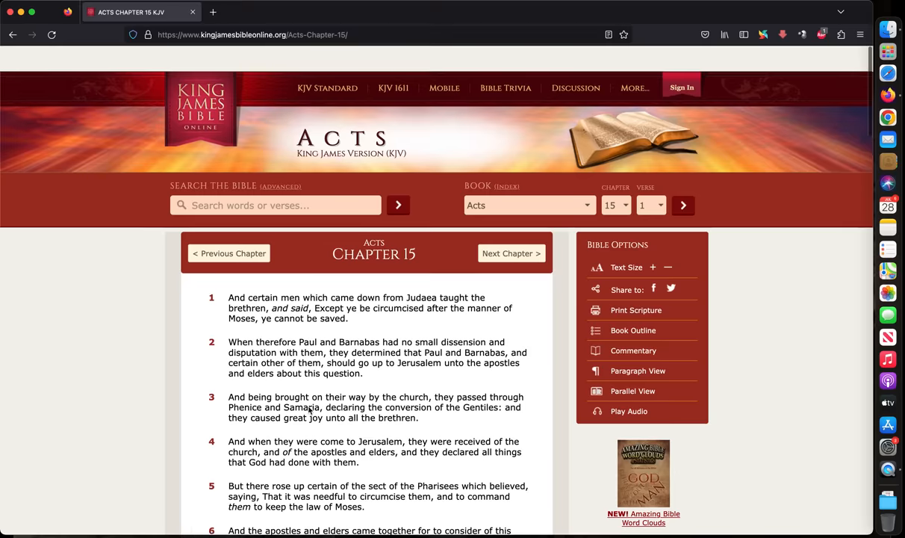
text(roman)
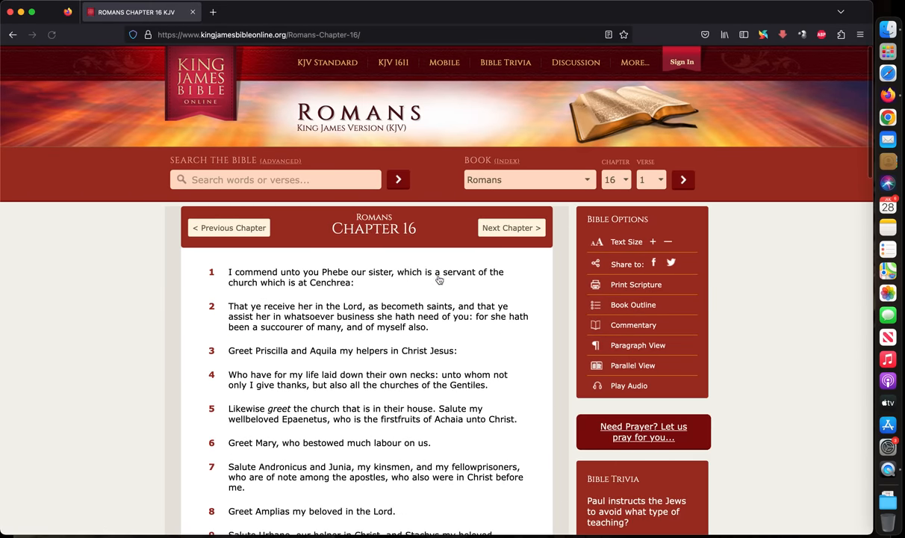
scroll(down, 3)
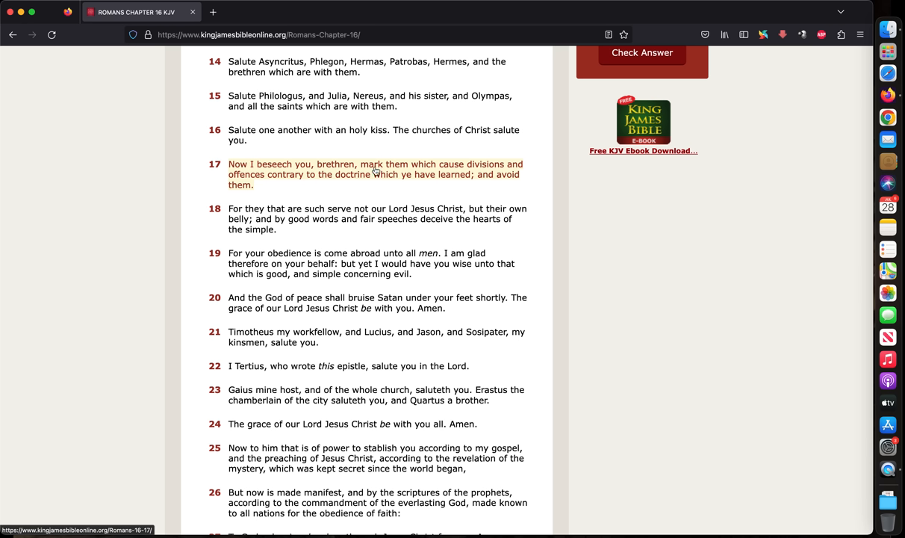
mouse_move(345, 176)
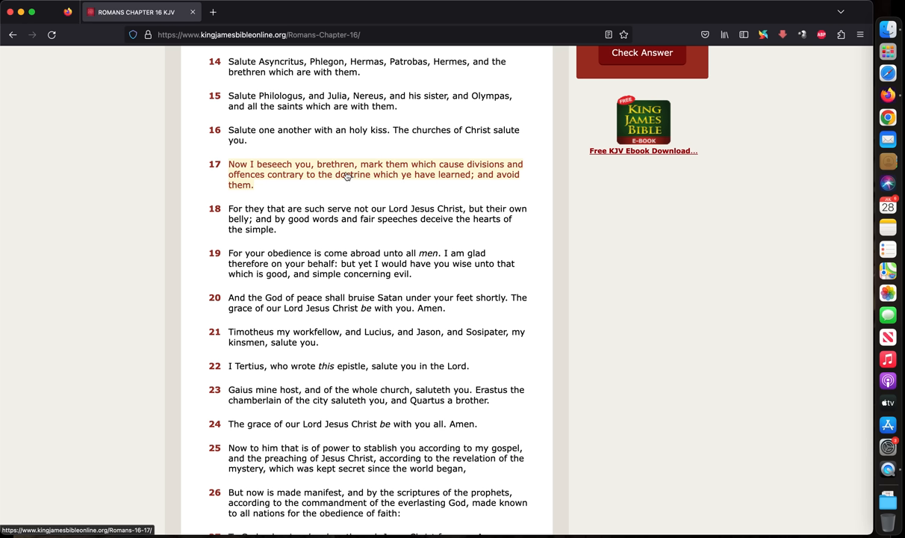
mouse_move(341, 178)
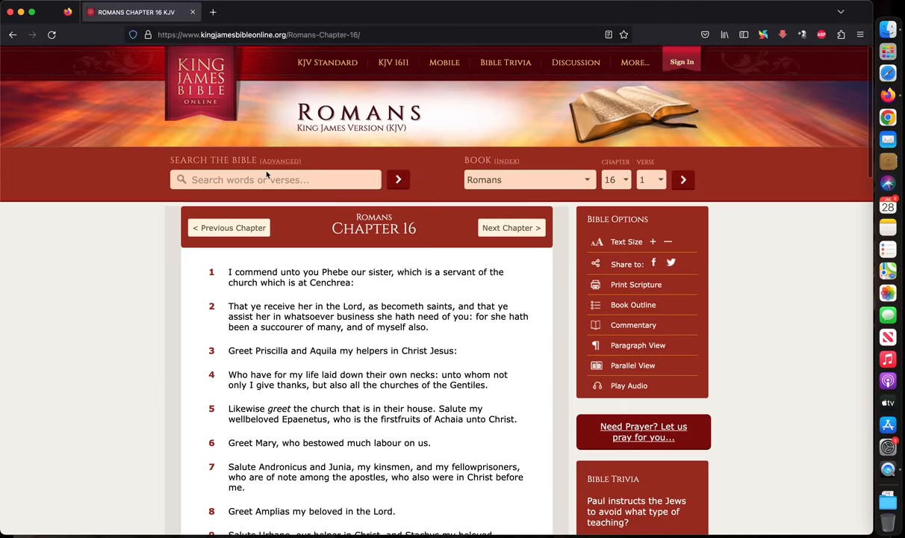
text(acts)
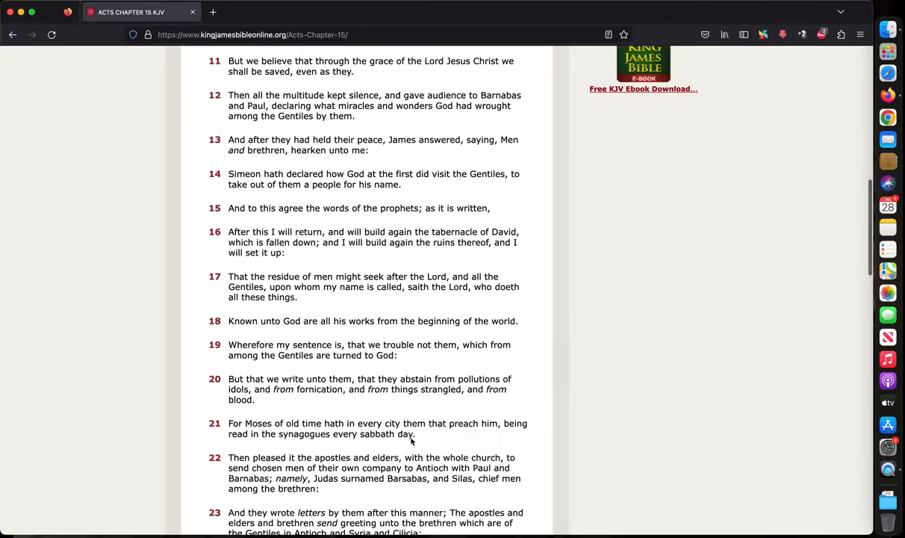
Scroll Acts 15 down to verse 39, where Paul and Barnabas part ways
scroll(down, 3)
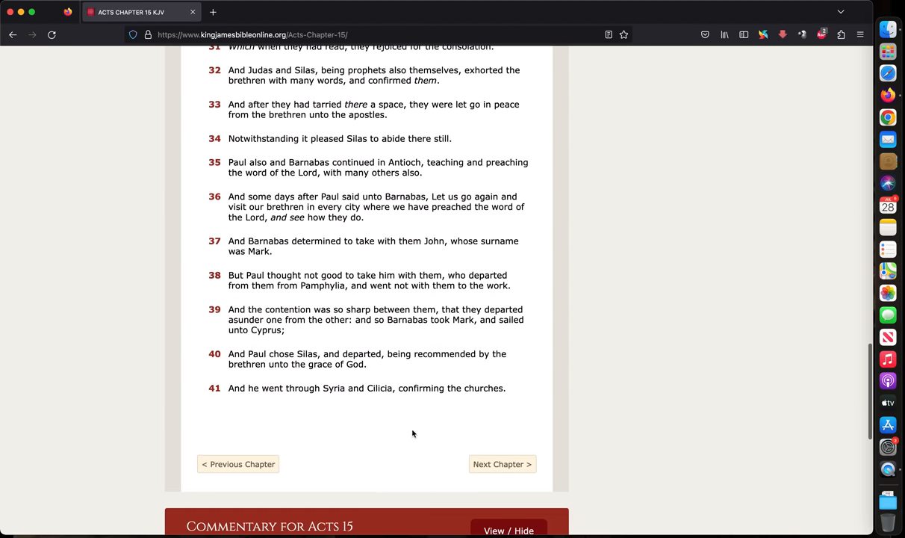
mouse_move(526, 247)
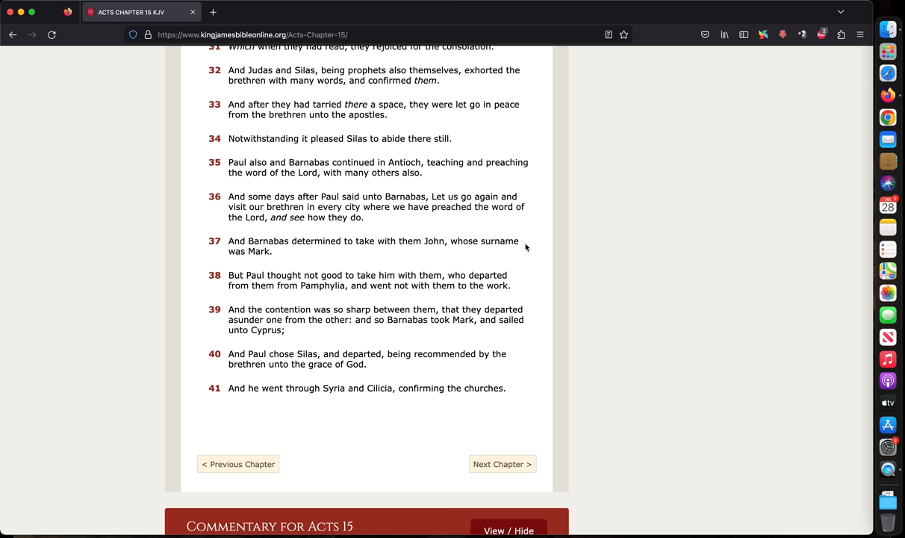
scroll(down, 3)
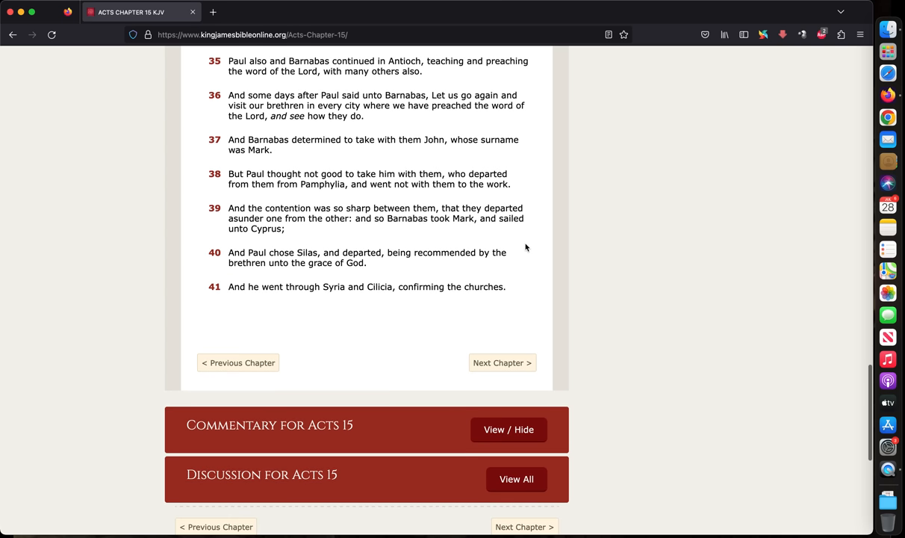
mouse_move(299, 231)
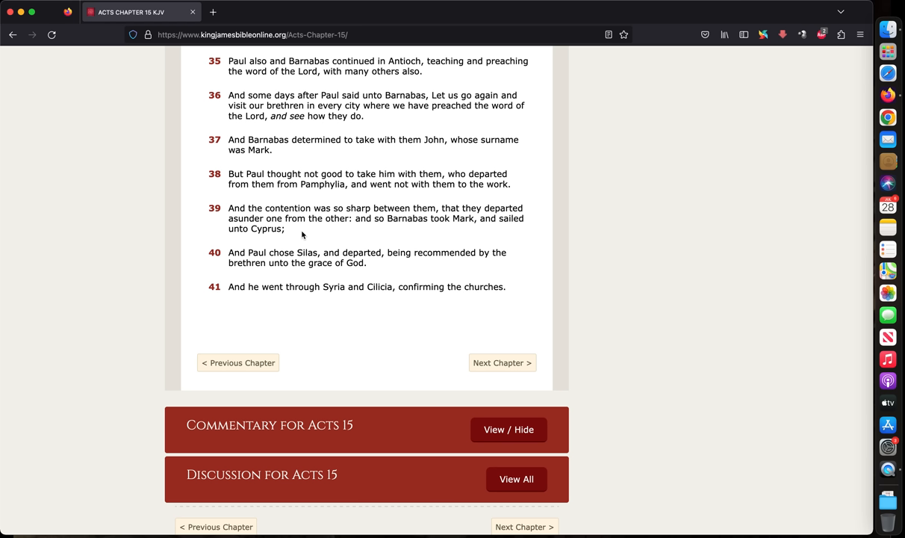
mouse_move(326, 123)
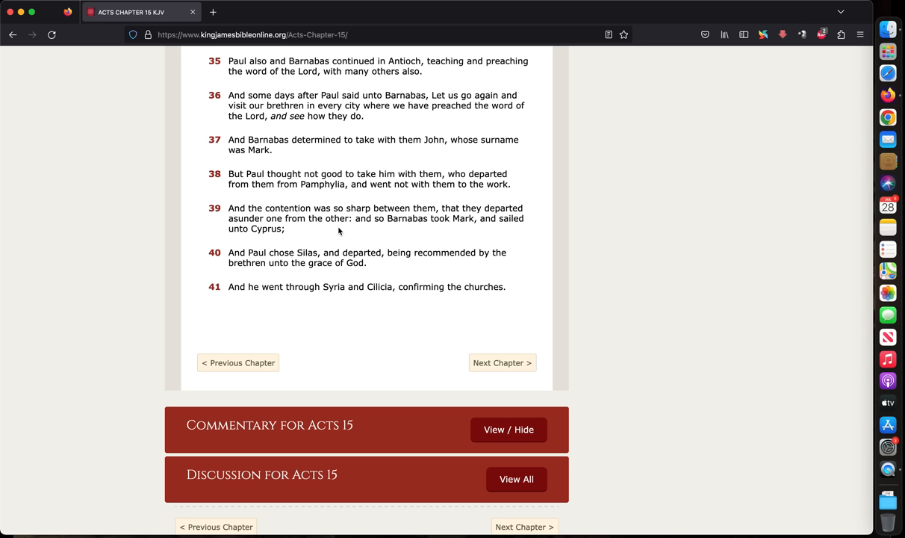
mouse_move(431, 274)
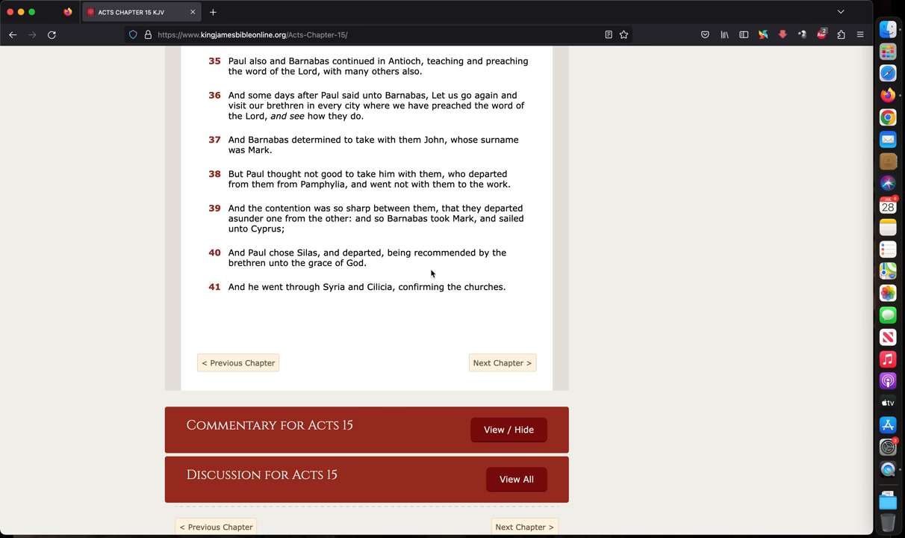
mouse_move(318, 233)
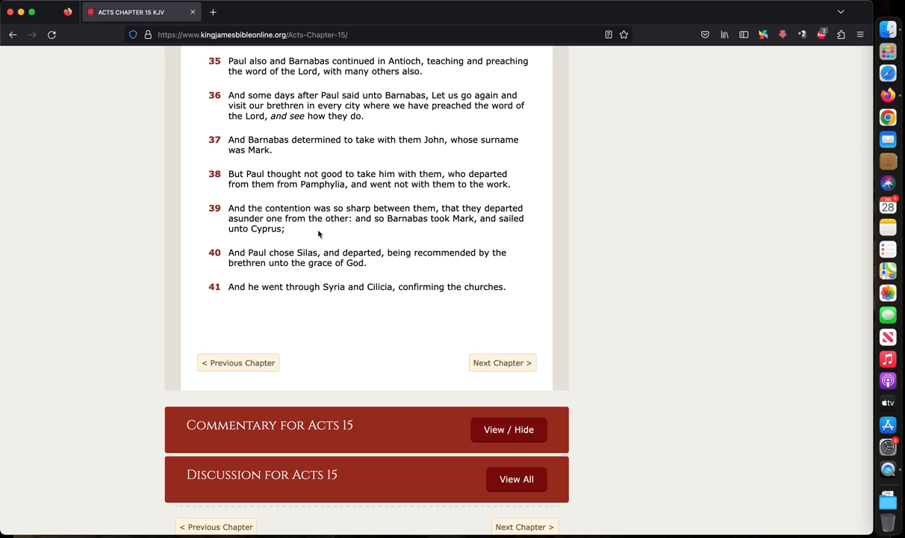
mouse_move(495, 236)
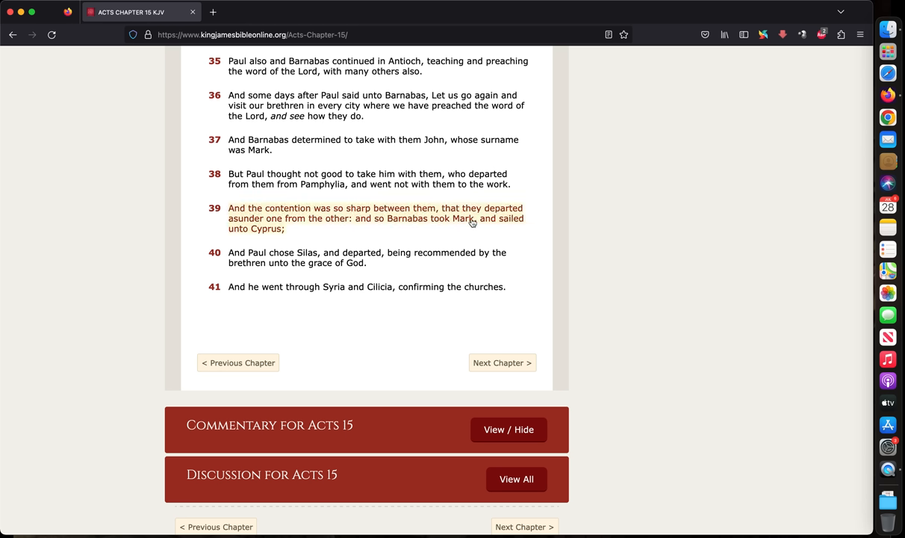
mouse_move(369, 239)
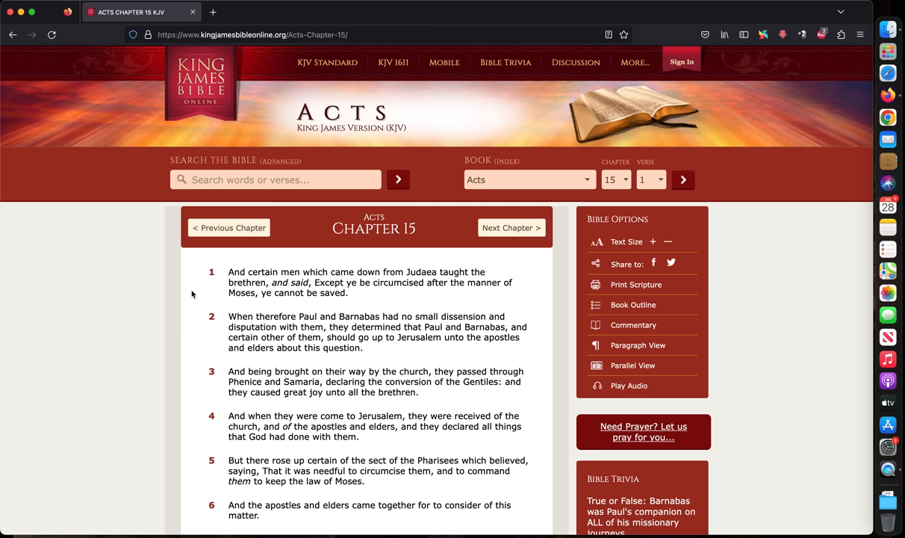
scroll(down, 3)
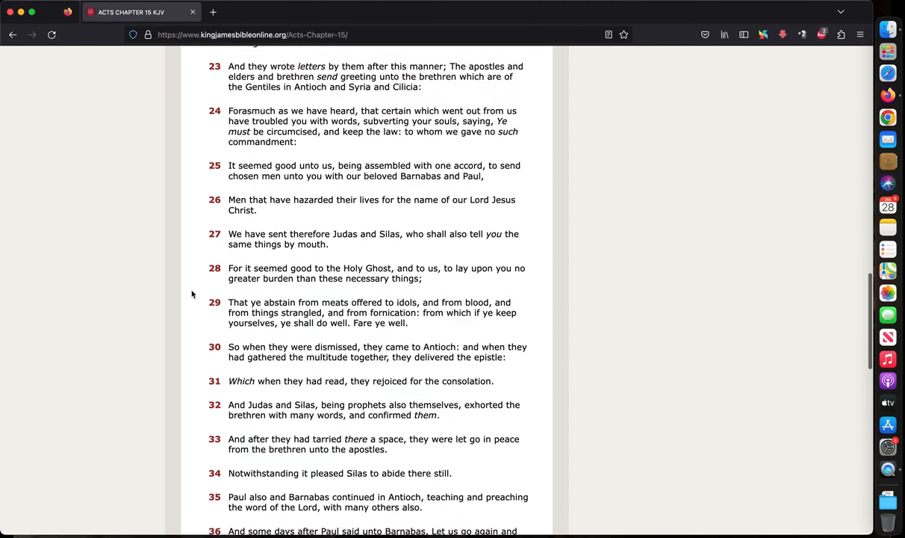
scroll(down, 3)
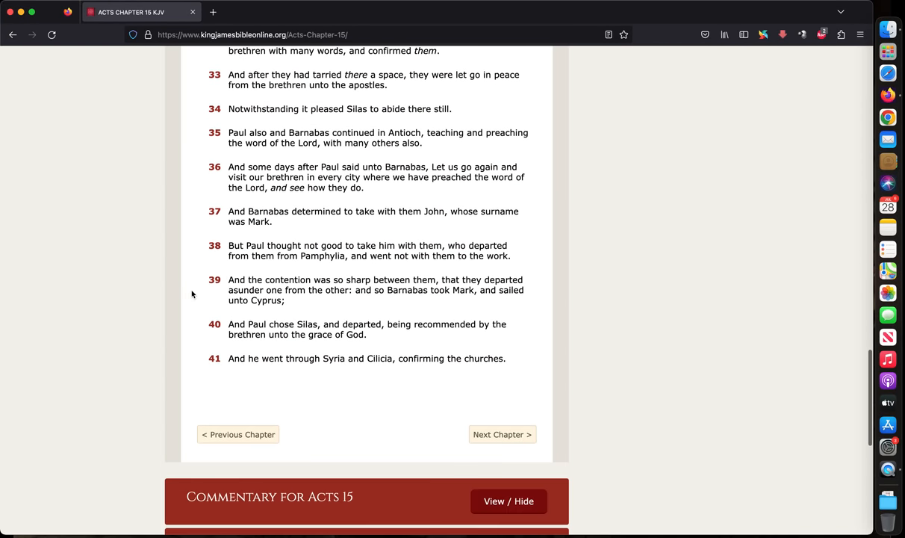
mouse_move(467, 266)
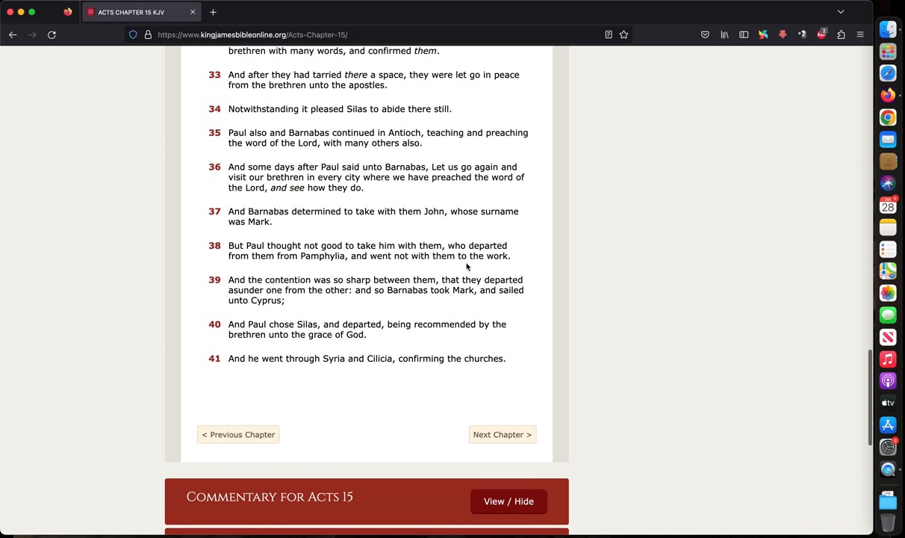
mouse_move(641, 203)
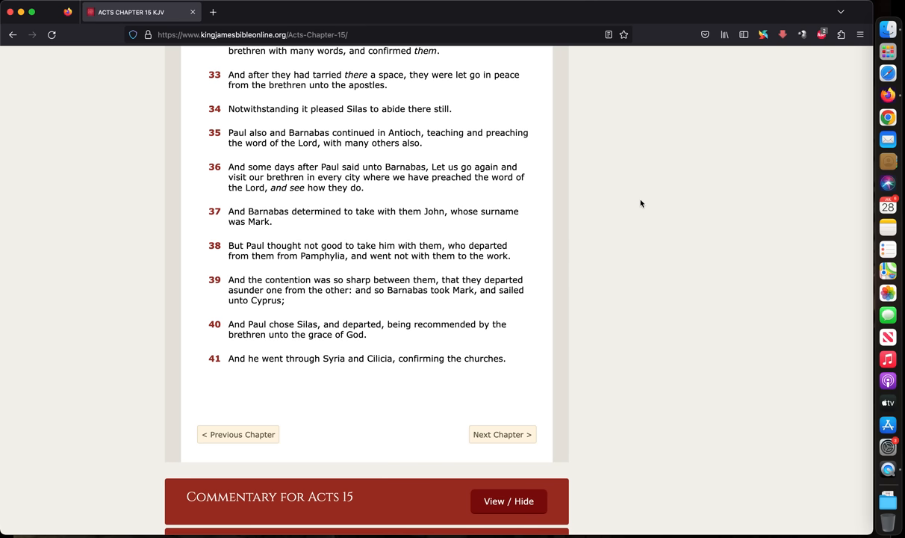
mouse_move(638, 217)
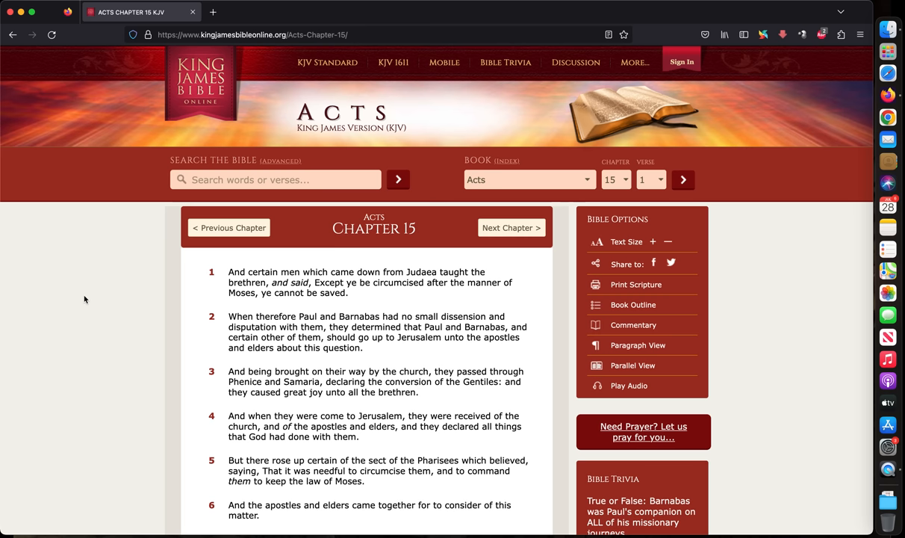
Load Acts chapter 15 via the Book and Chapter dropdowns, showing verses 1–6
click(276, 179)
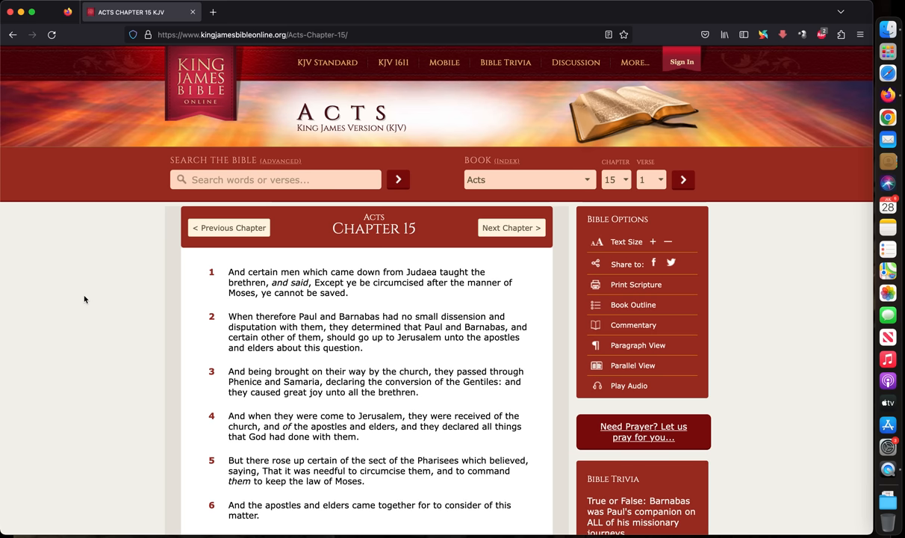
click(277, 179)
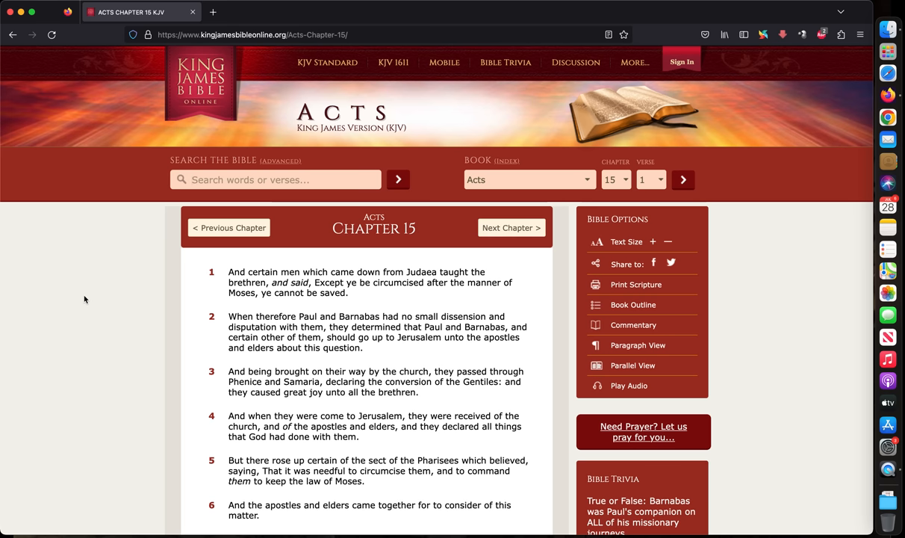
click(276, 180)
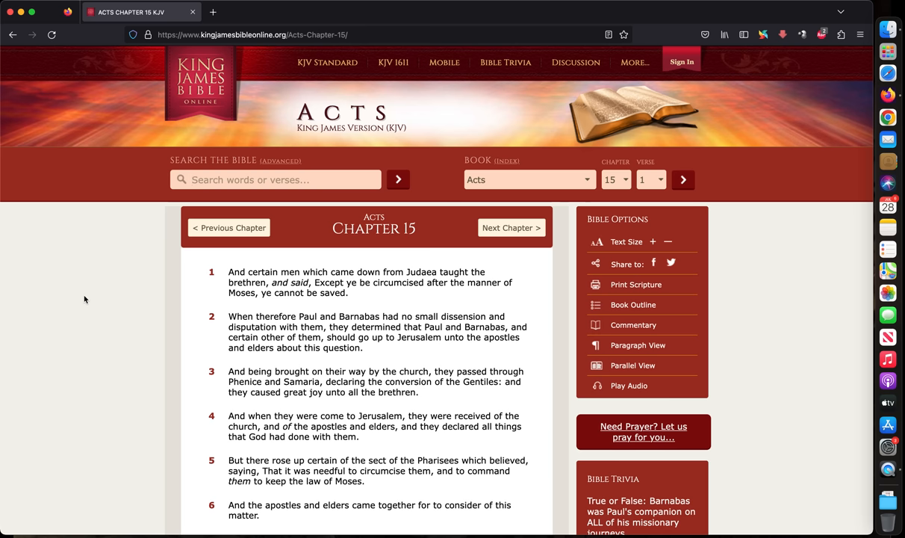
click(277, 179)
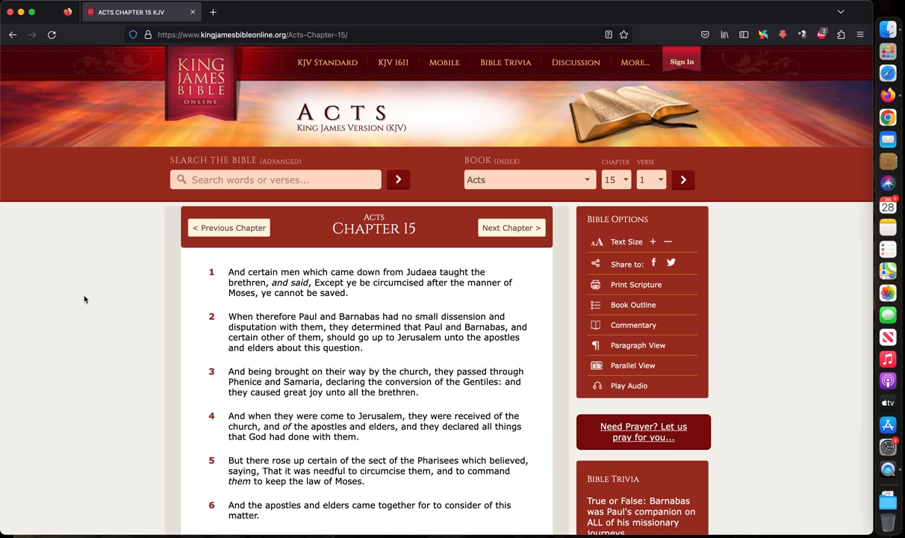
click(276, 180)
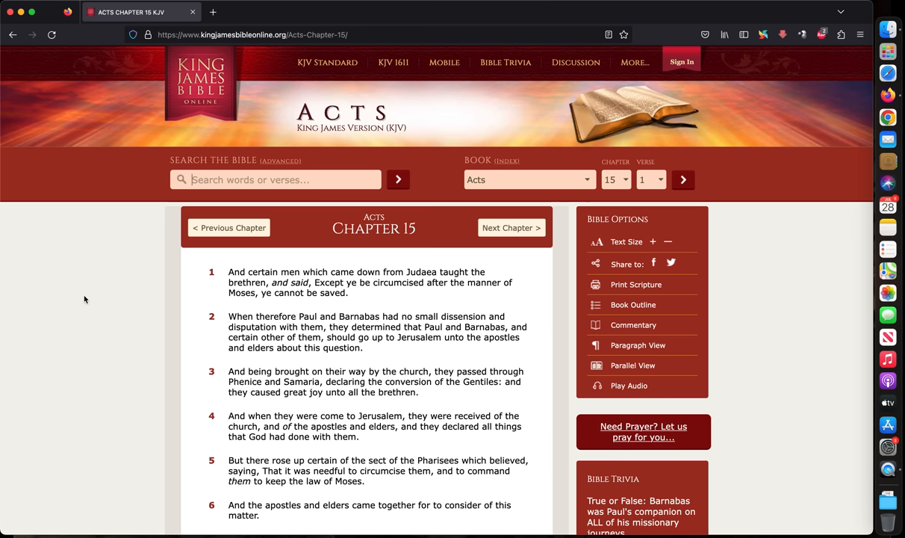
click(276, 179)
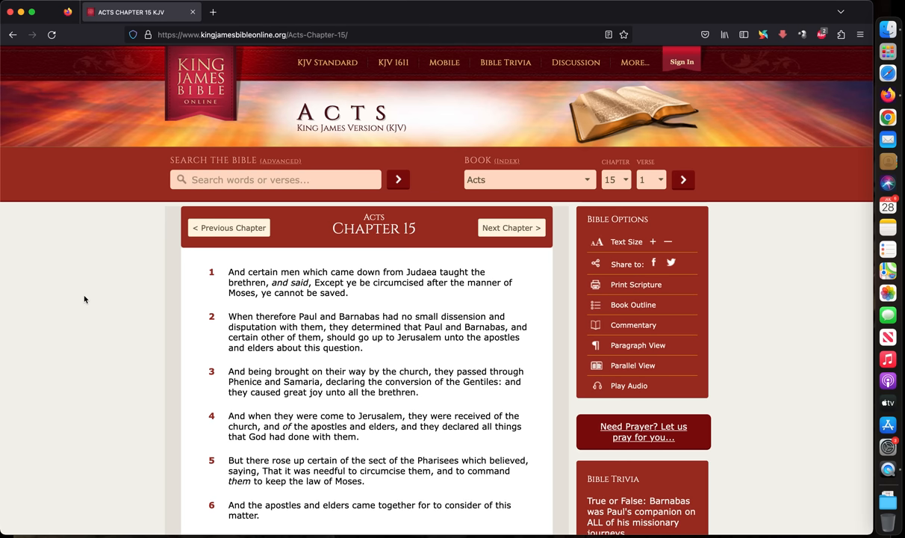
click(276, 179)
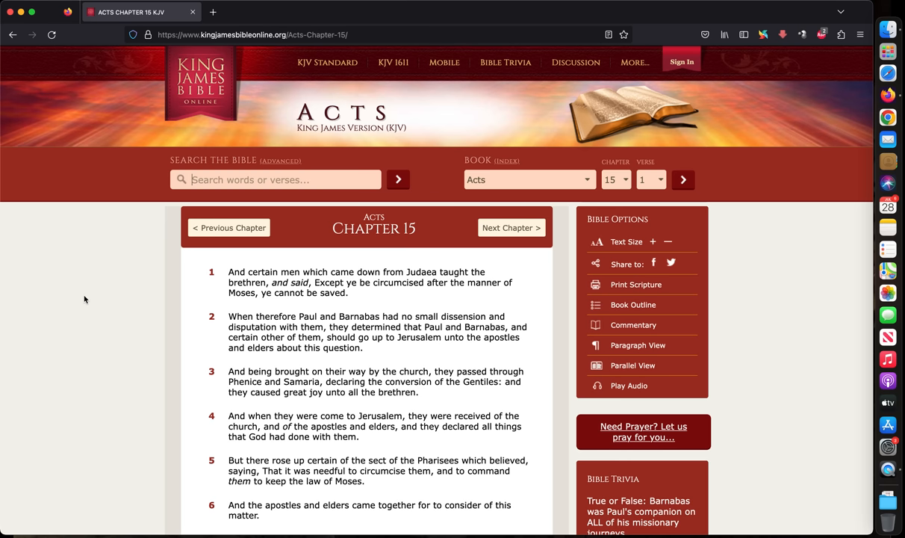